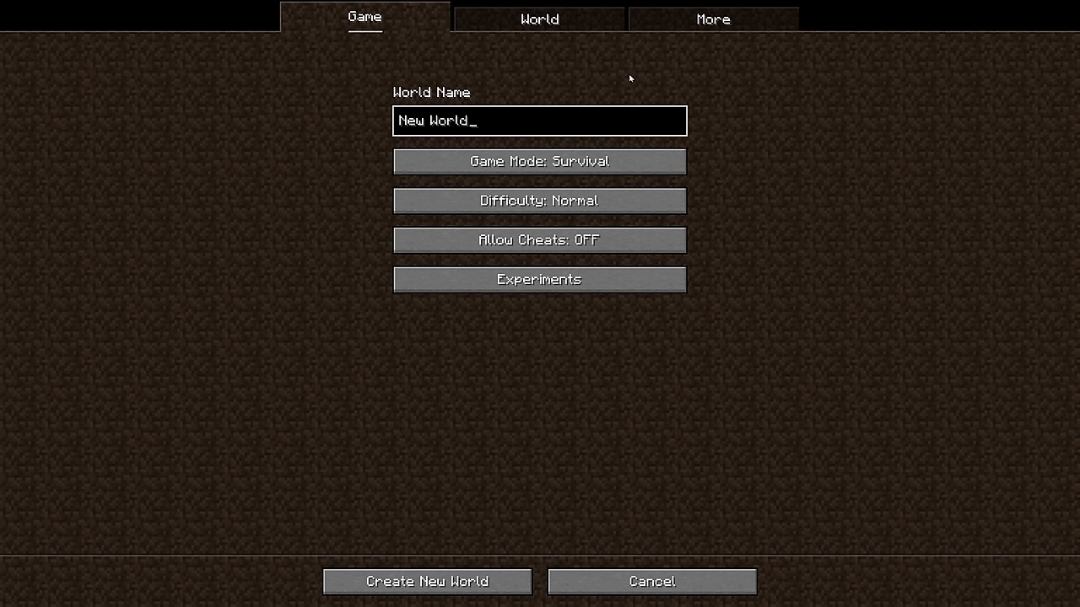
- Switch to the World tab and enter seed 17 in the world-generator seed field
click(539, 18)
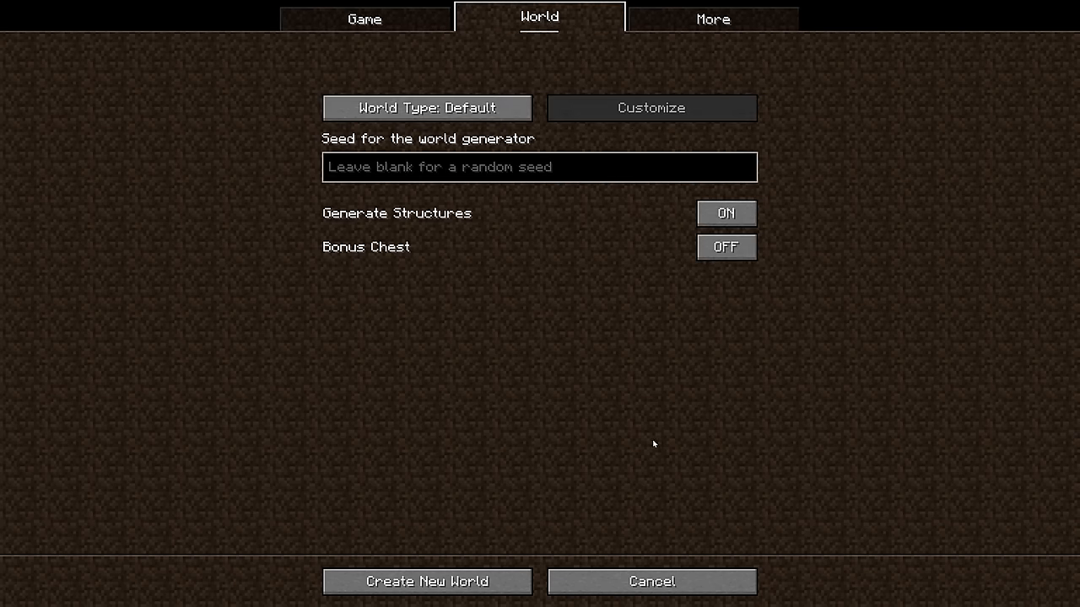
click(538, 166)
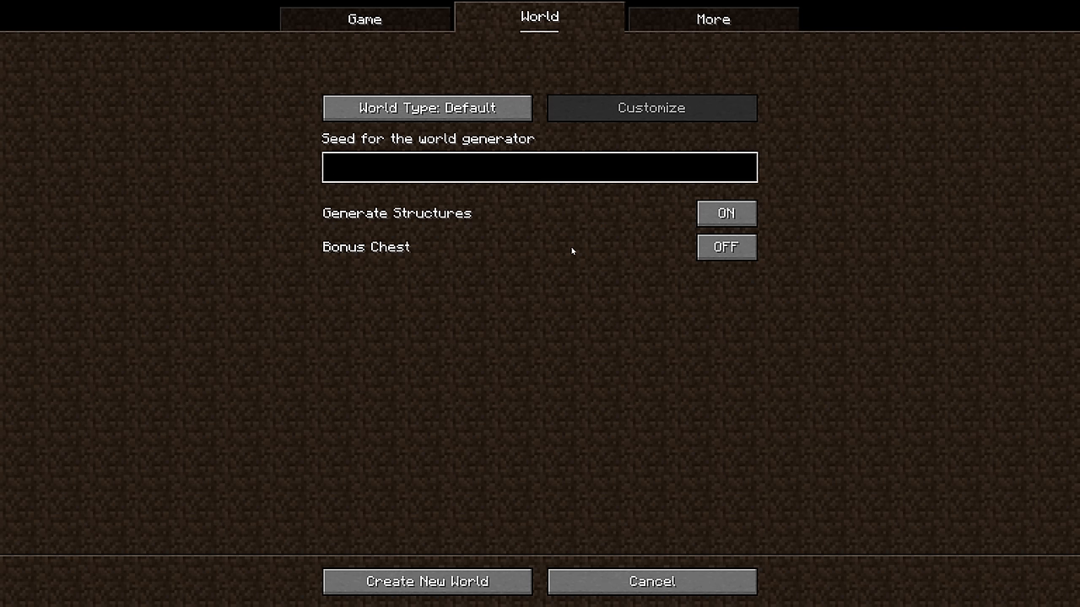
click(539, 166)
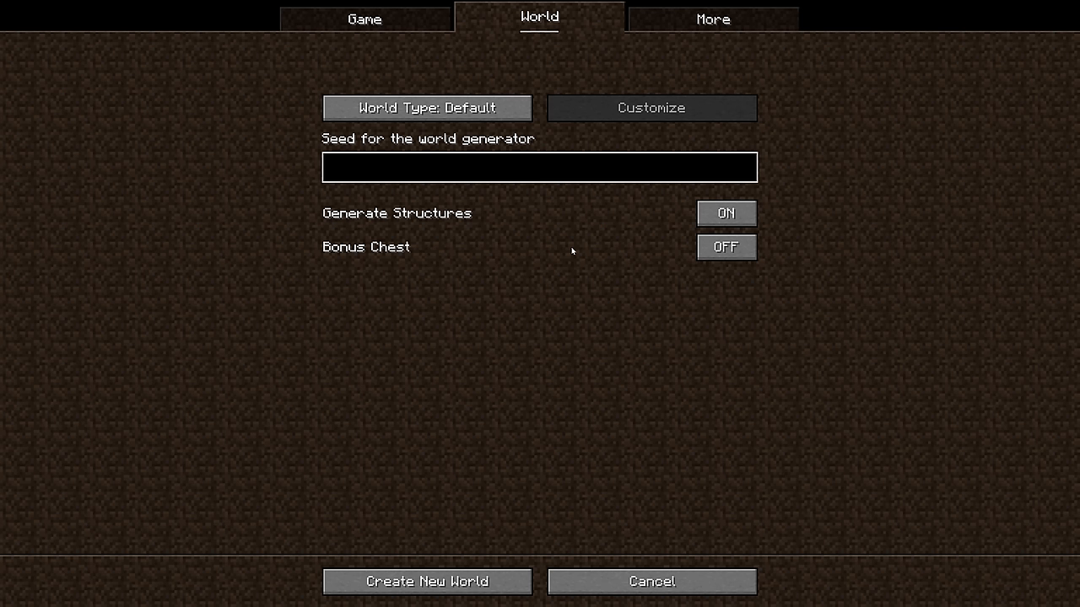
click(539, 167)
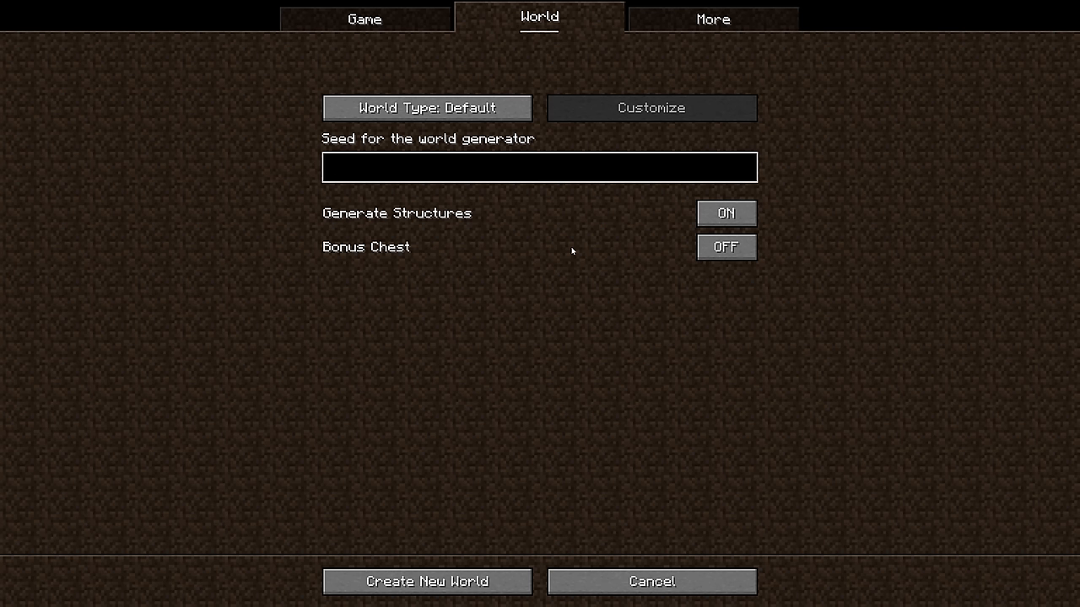
click(539, 167)
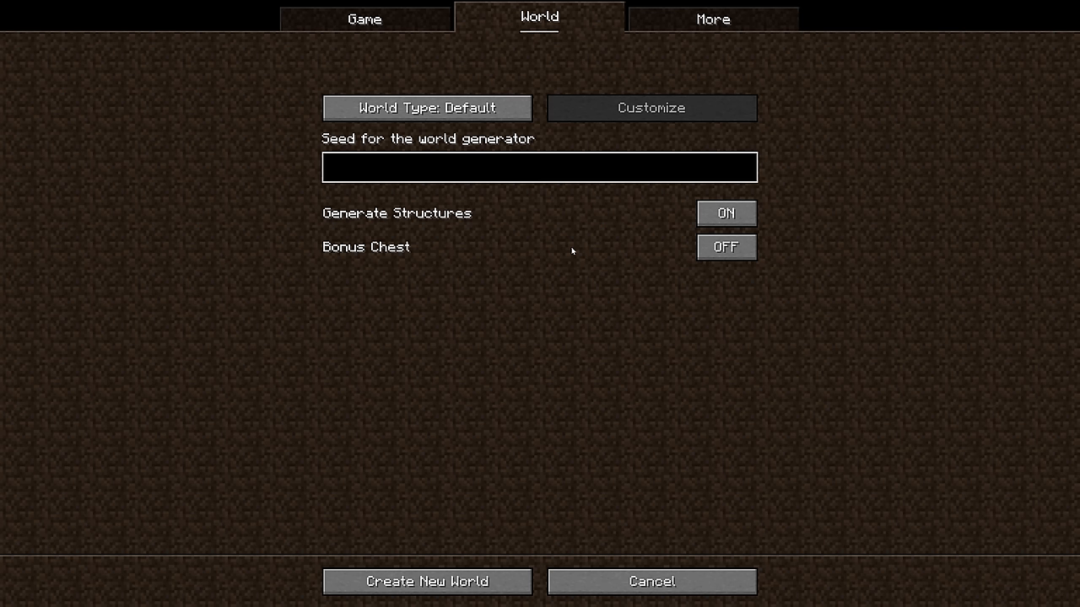
text(17)
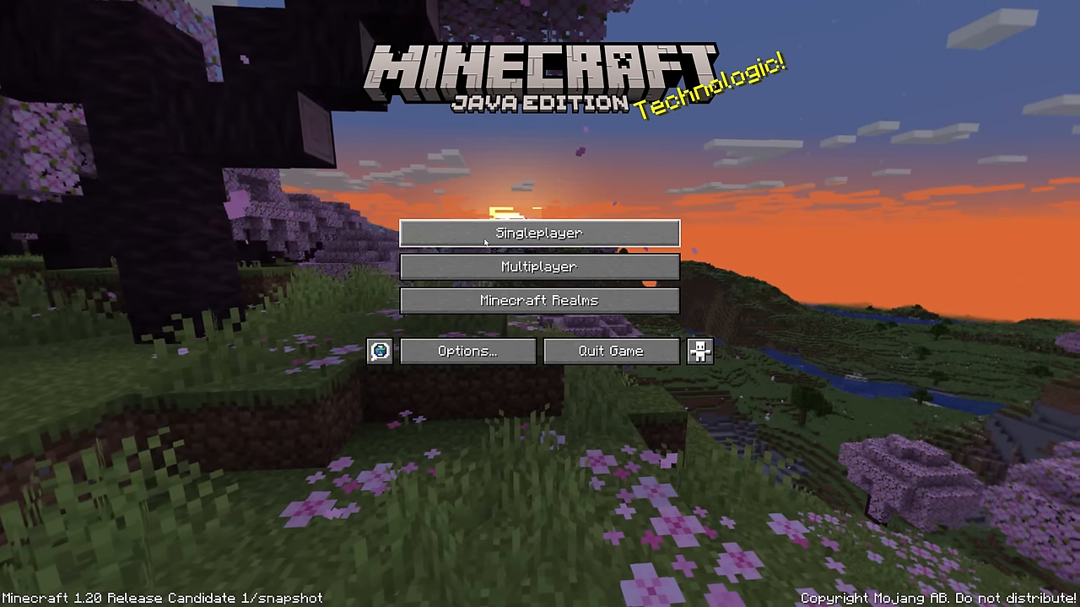
- Create a new survival world with default settings from the Singleplayer menu
click(538, 234)
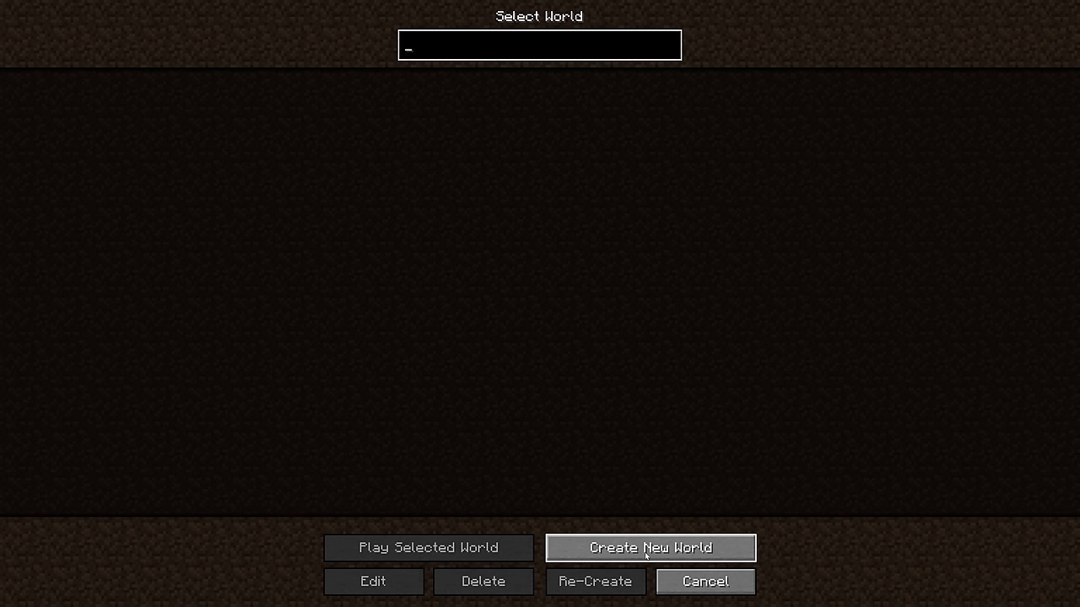
click(650, 548)
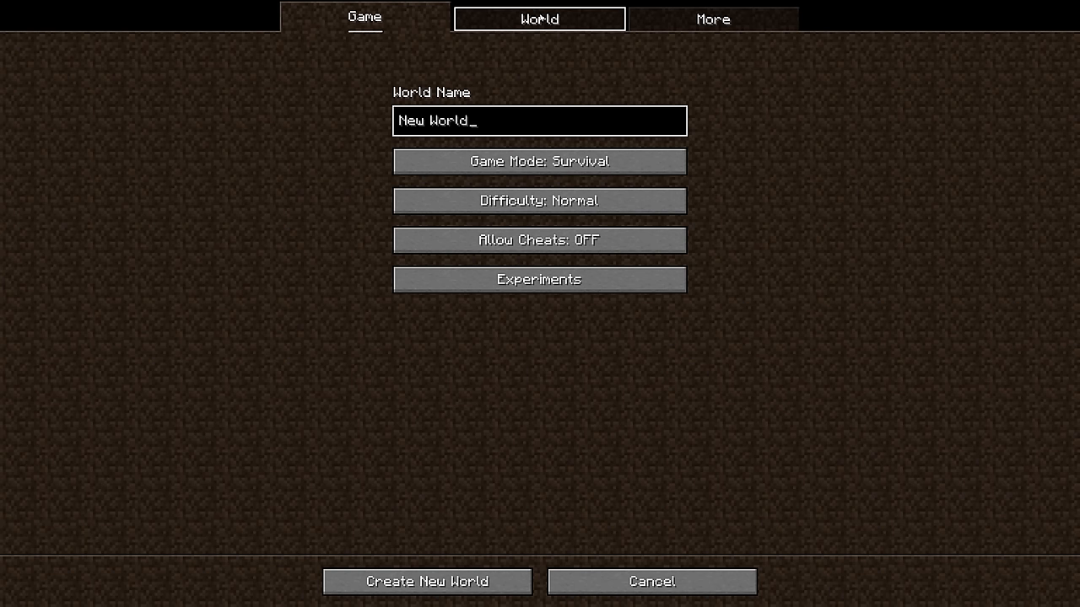
click(538, 18)
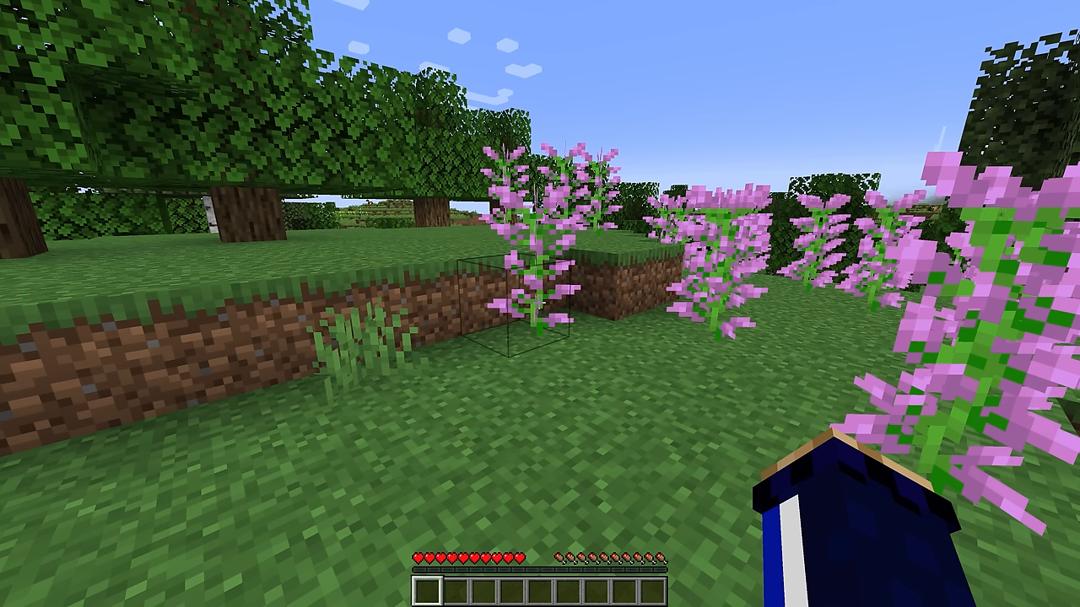
mouse_move(540, 279)
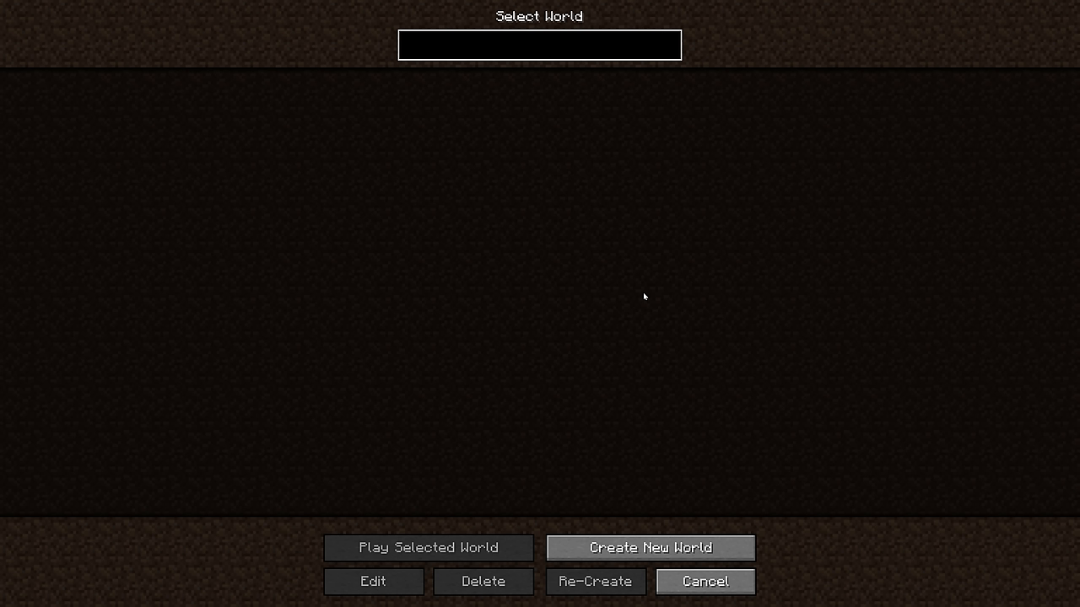
- Start setting up another new world from the Singleplayer menu
click(539, 45)
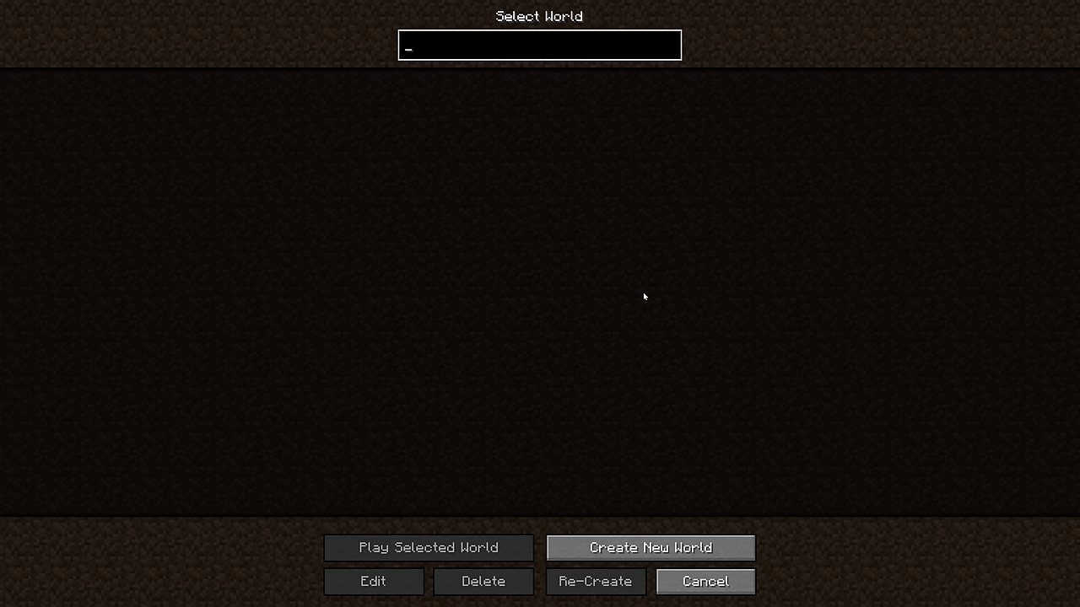
click(649, 548)
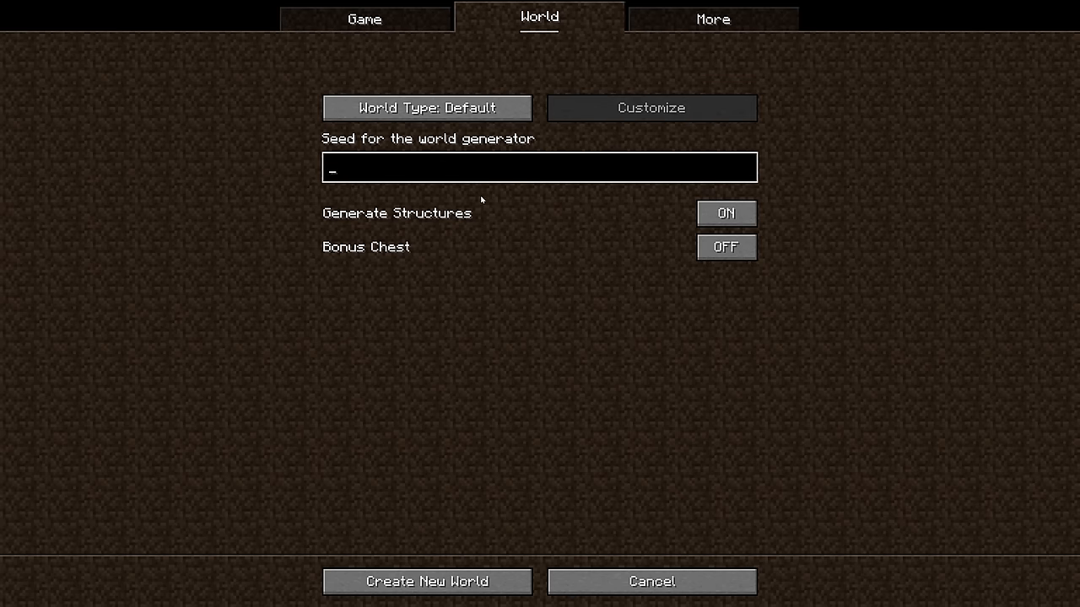
mouse_move(525, 155)
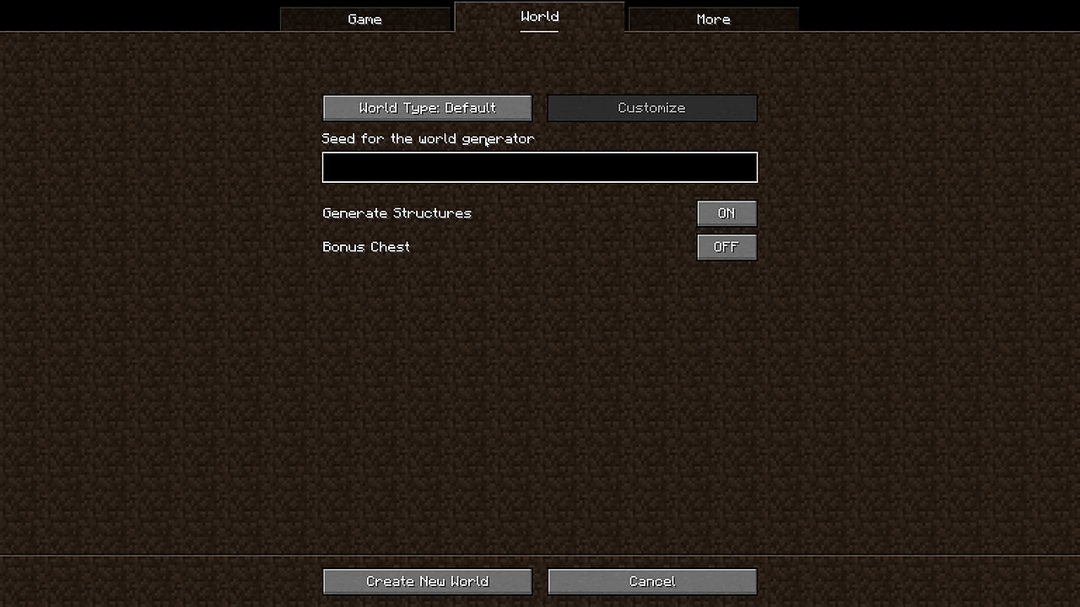
- Cycle World Type through Superflat, Large Biomes and AMPLIFIED, then back to Default
click(430, 107)
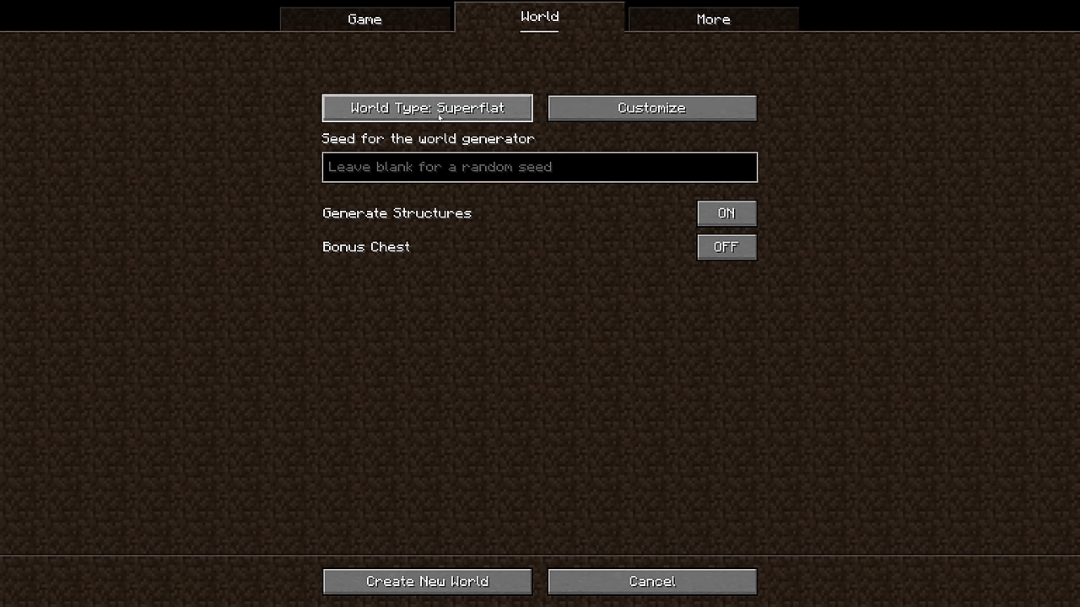
click(428, 107)
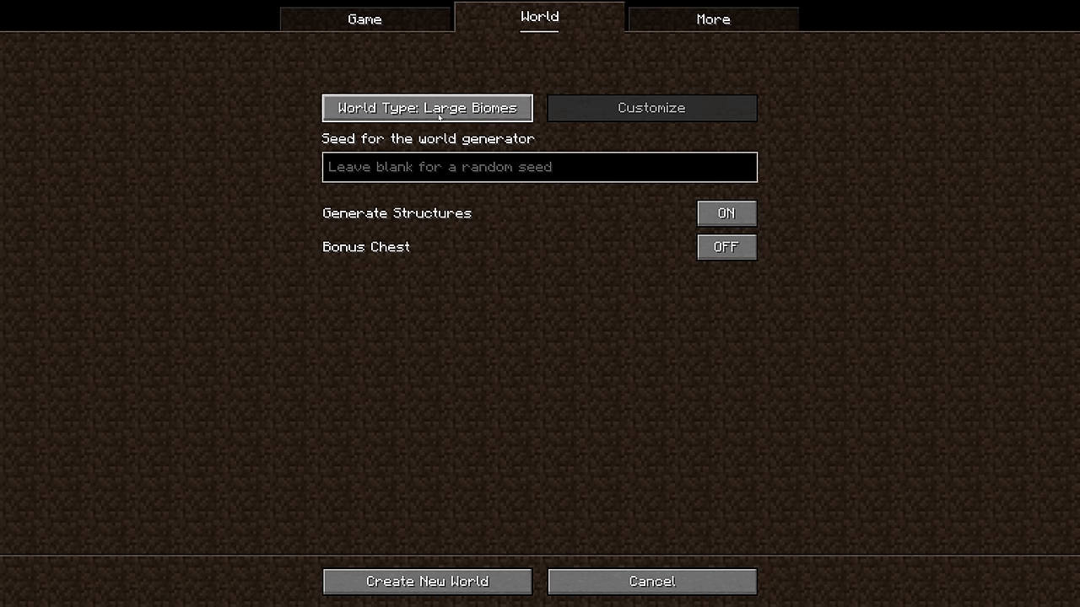
click(428, 108)
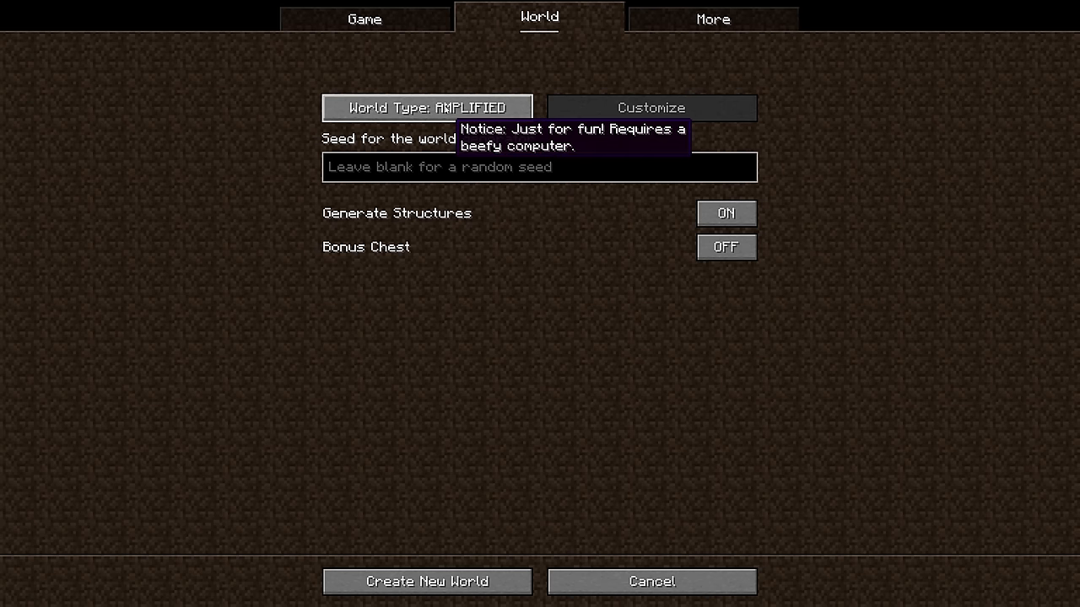
click(423, 107)
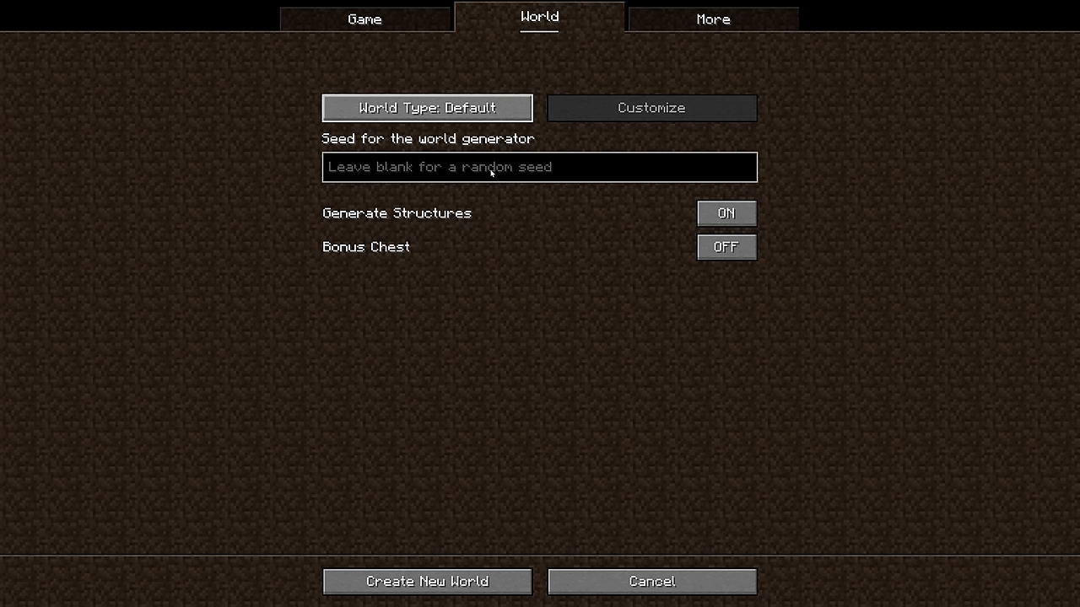
mouse_move(451, 244)
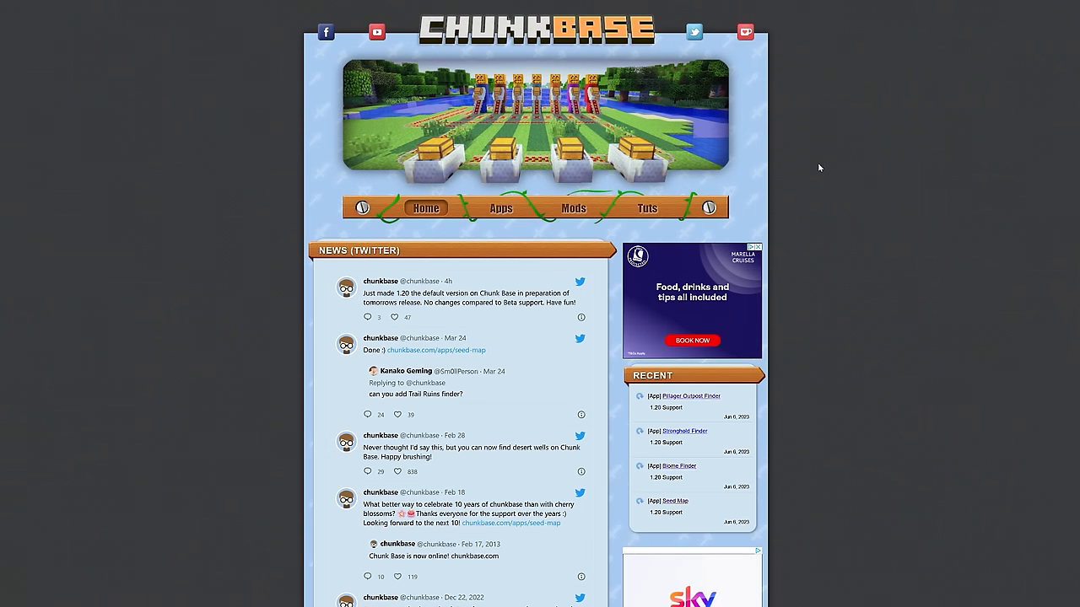
mouse_move(500, 208)
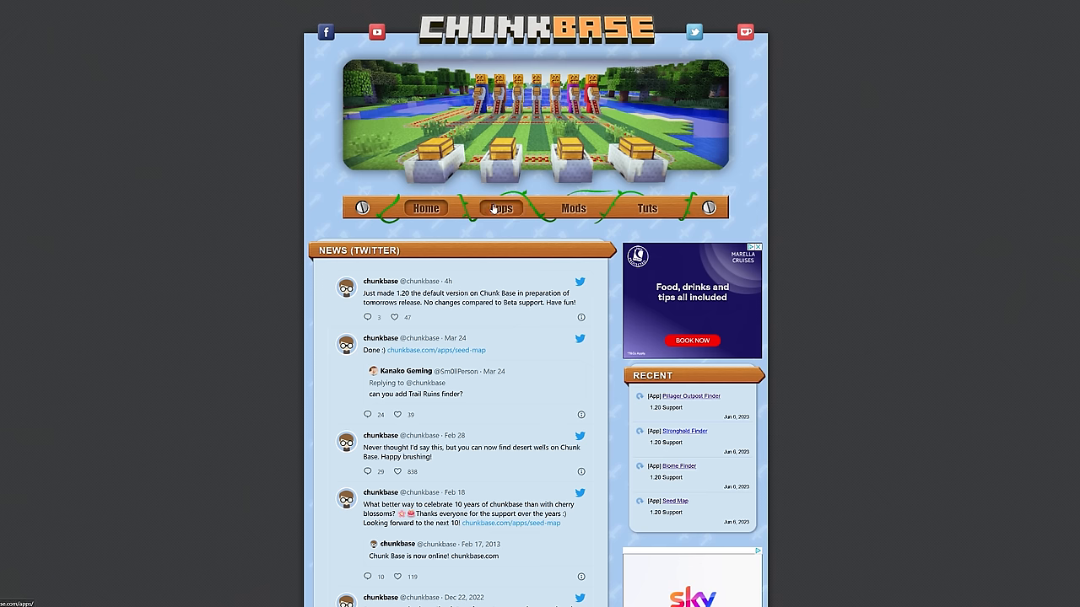
- Go to the Chunkbase Apps page and browse the chunk finder list
click(500, 209)
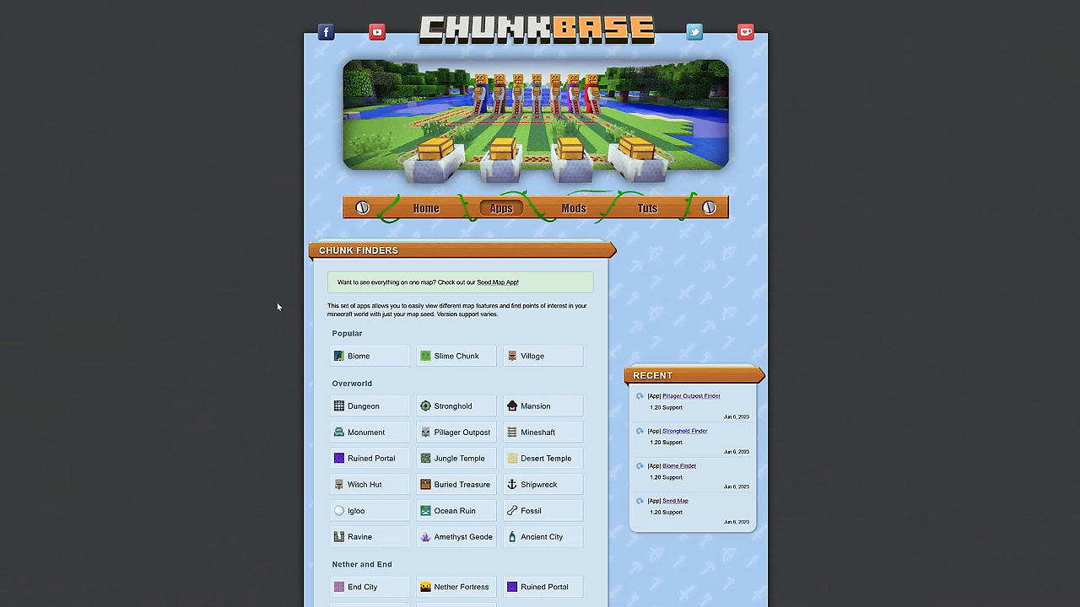
scroll(down, 3)
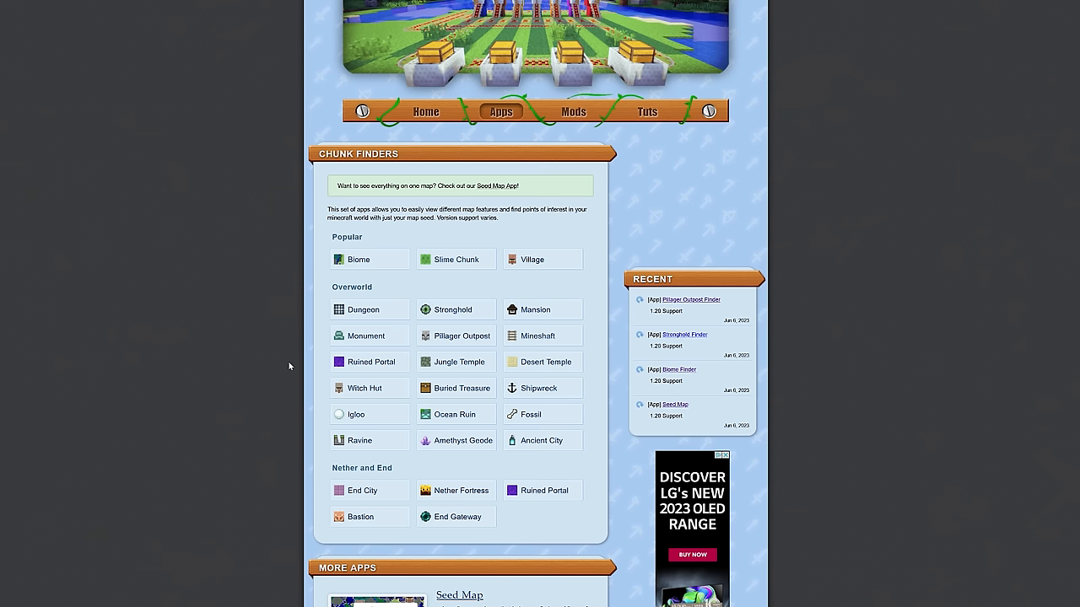
mouse_move(346, 346)
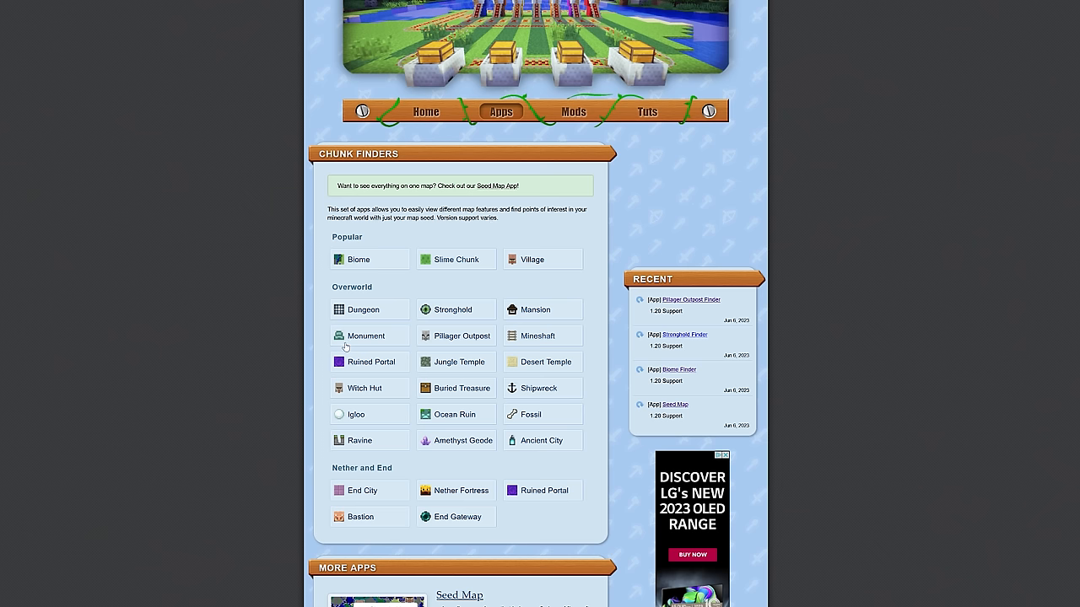
mouse_move(513, 191)
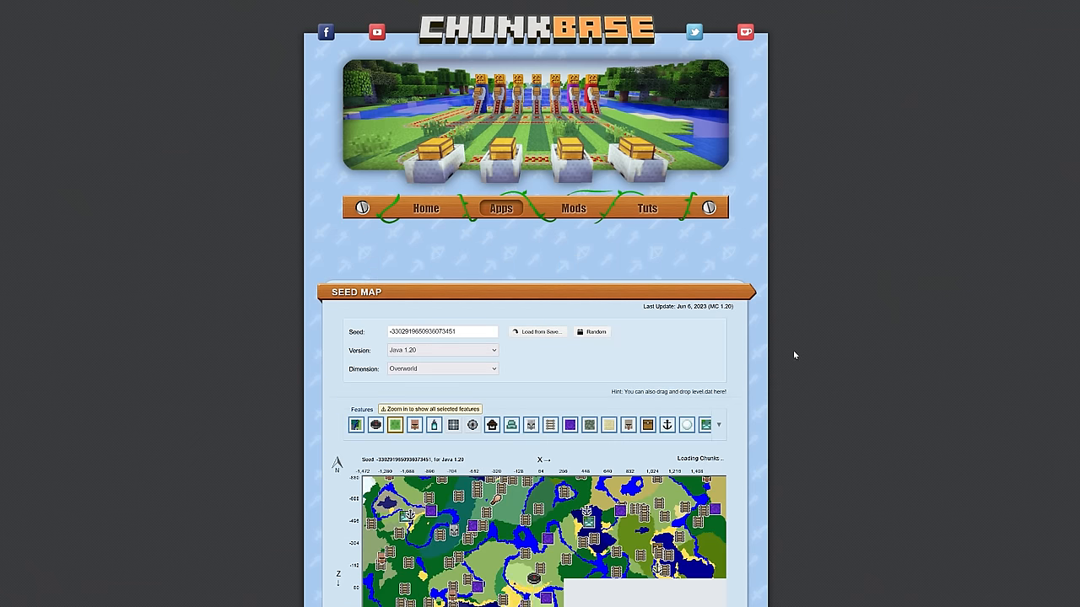
- Expand the Seed Map features, deselect all markers, and re-enable Biomes
scroll(down, 3)
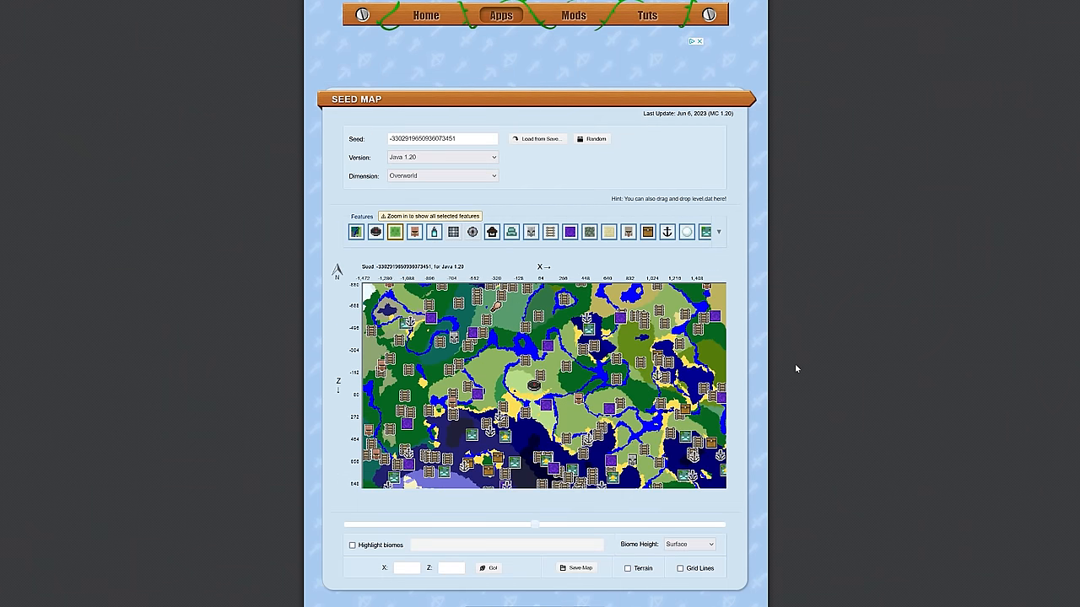
scroll(down, 3)
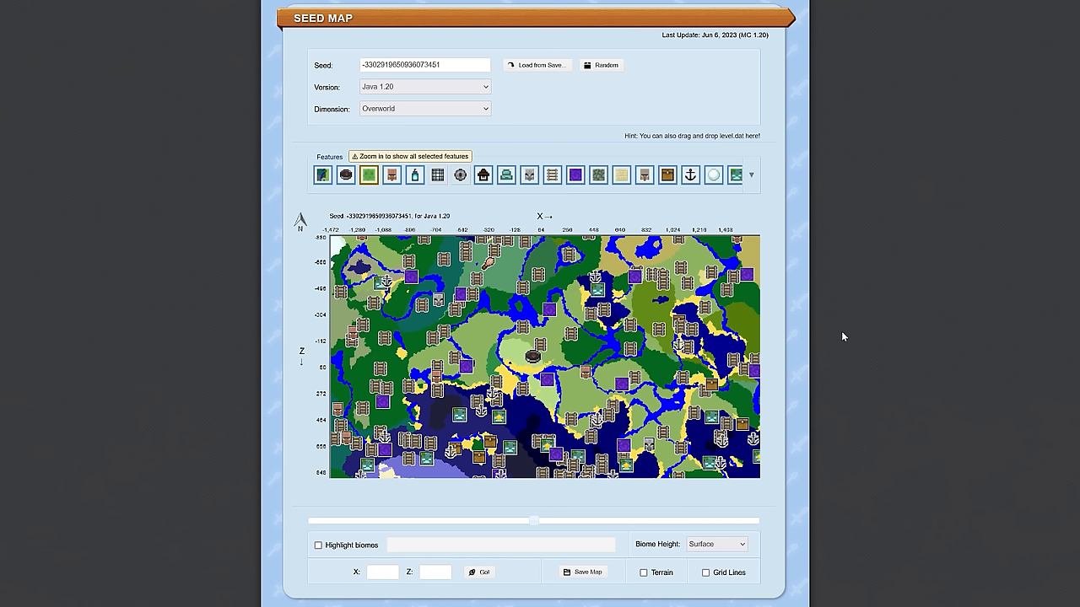
mouse_move(752, 181)
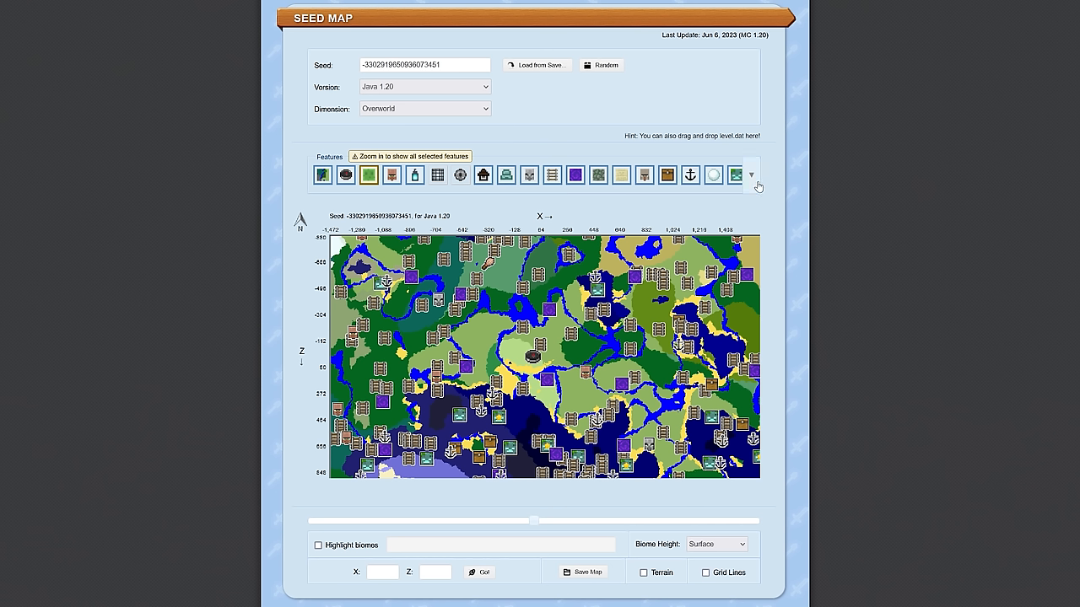
click(751, 175)
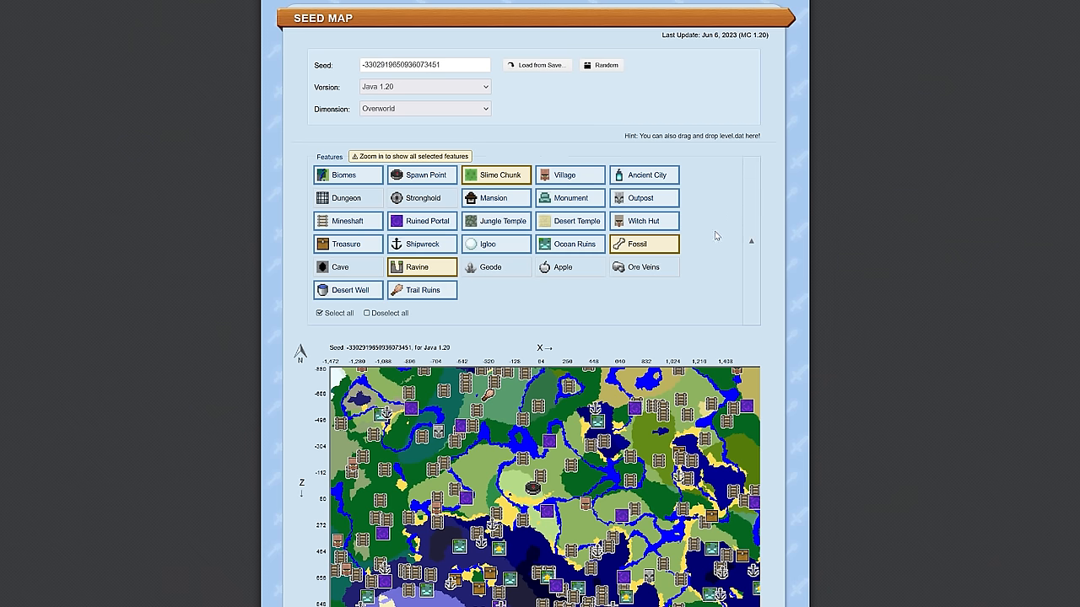
mouse_move(367, 314)
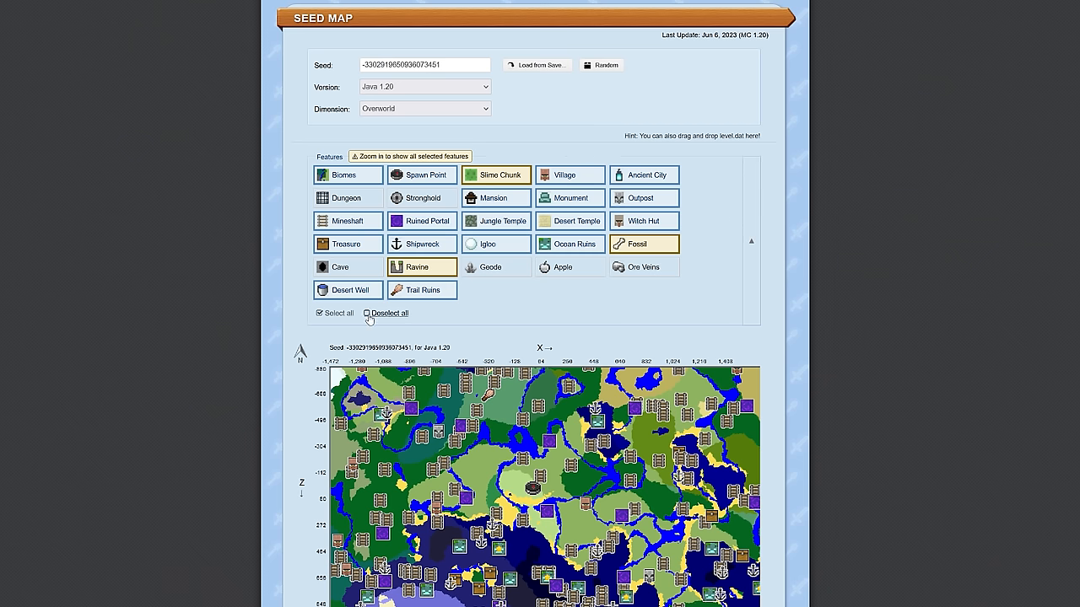
click(367, 313)
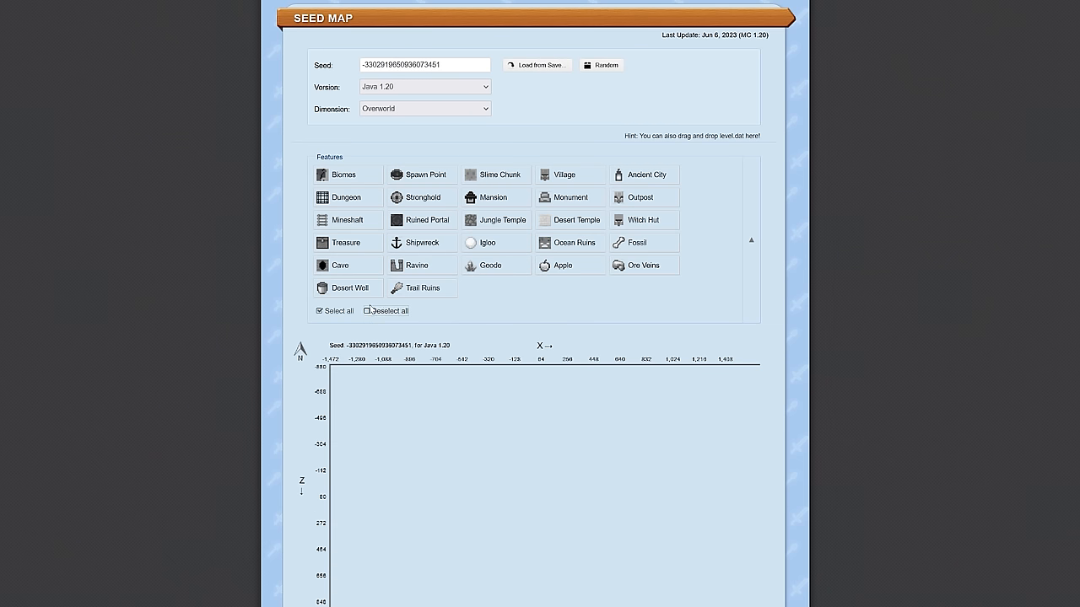
click(336, 174)
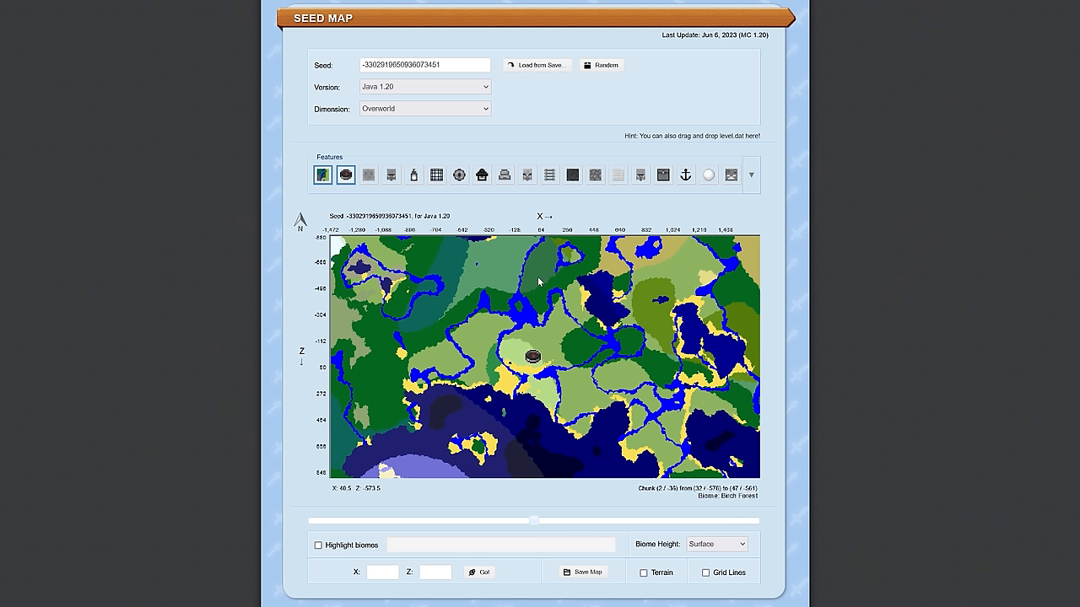
mouse_move(508, 285)
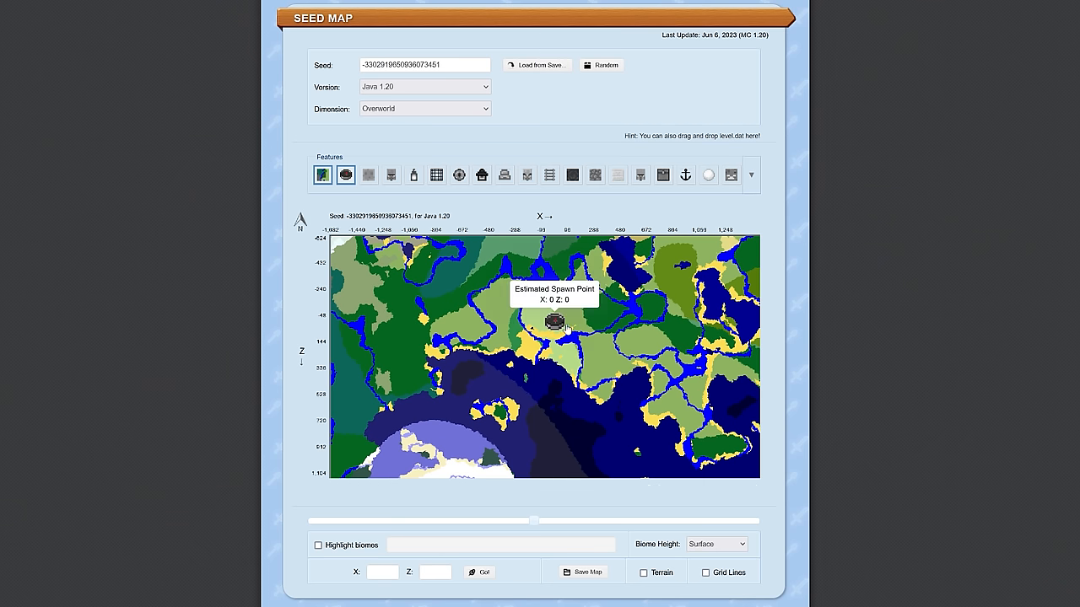
mouse_move(554, 322)
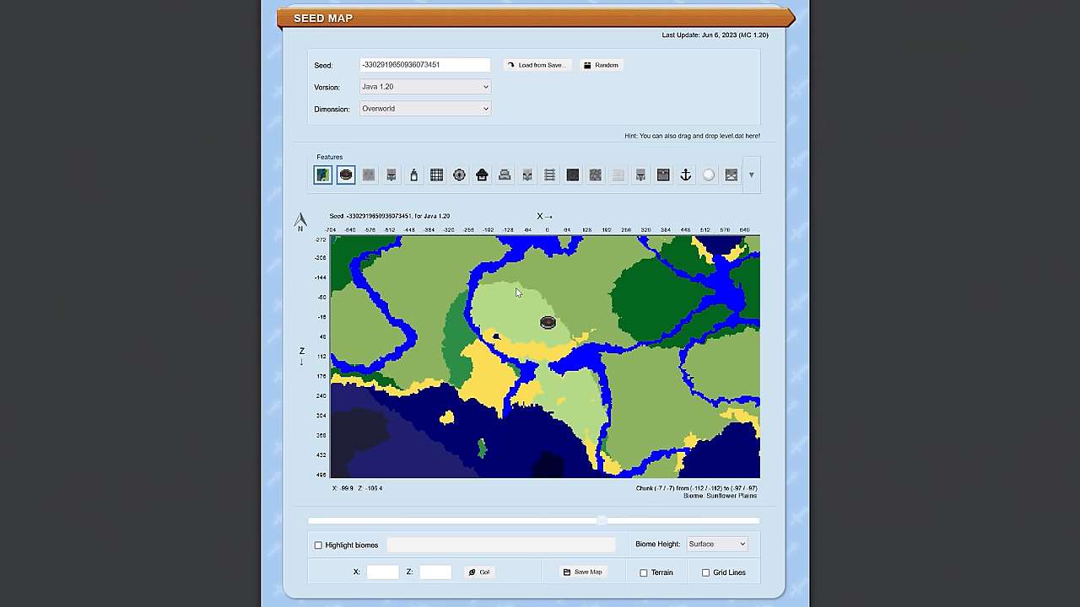
mouse_move(582, 291)
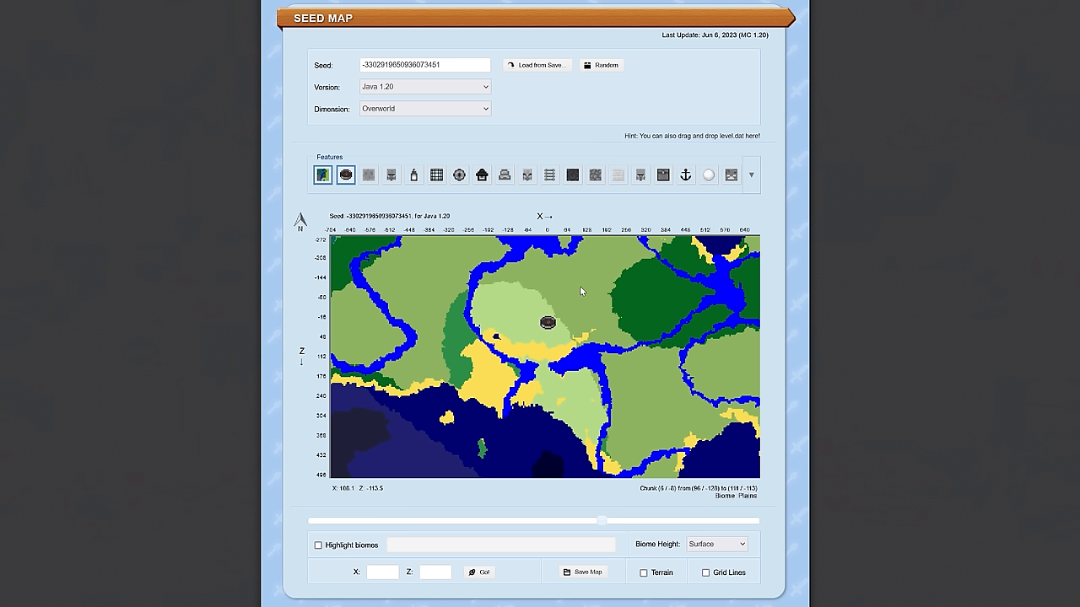
mouse_move(575, 293)
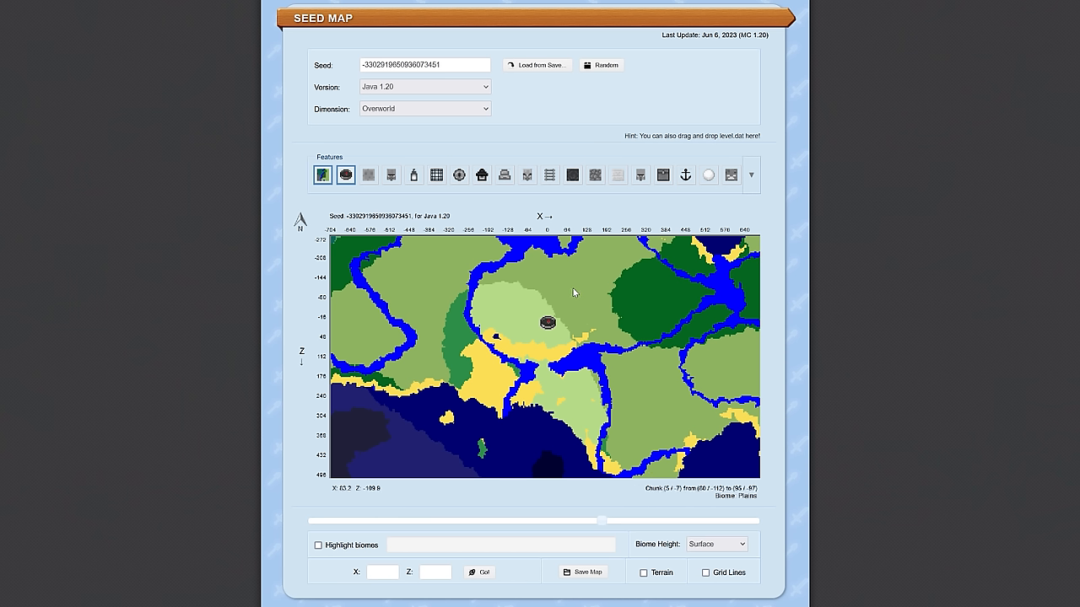
mouse_move(623, 296)
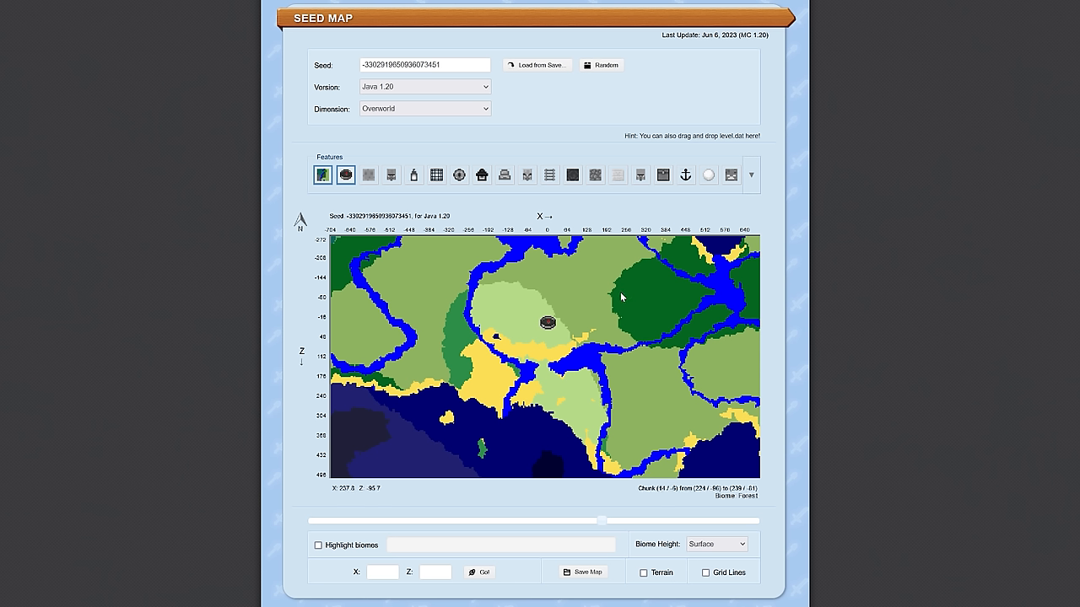
mouse_move(493, 373)
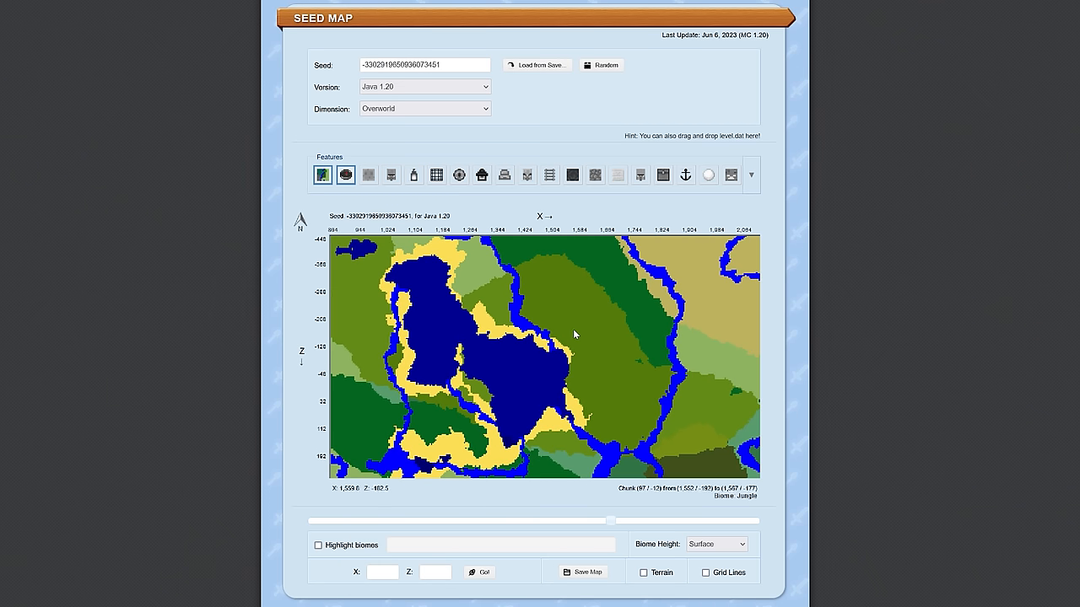
mouse_move(570, 324)
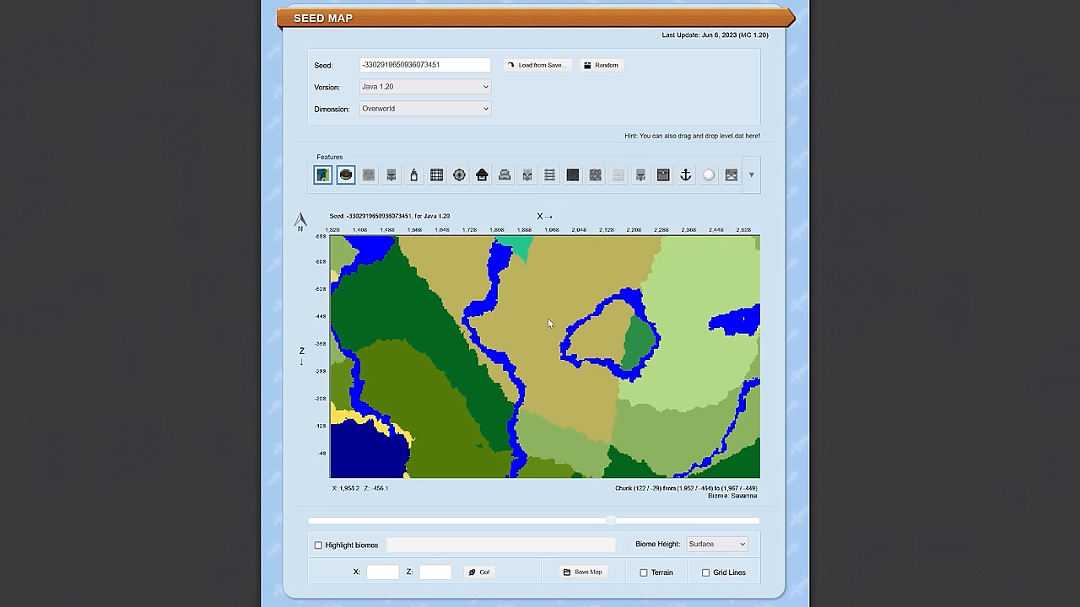
mouse_move(544, 326)
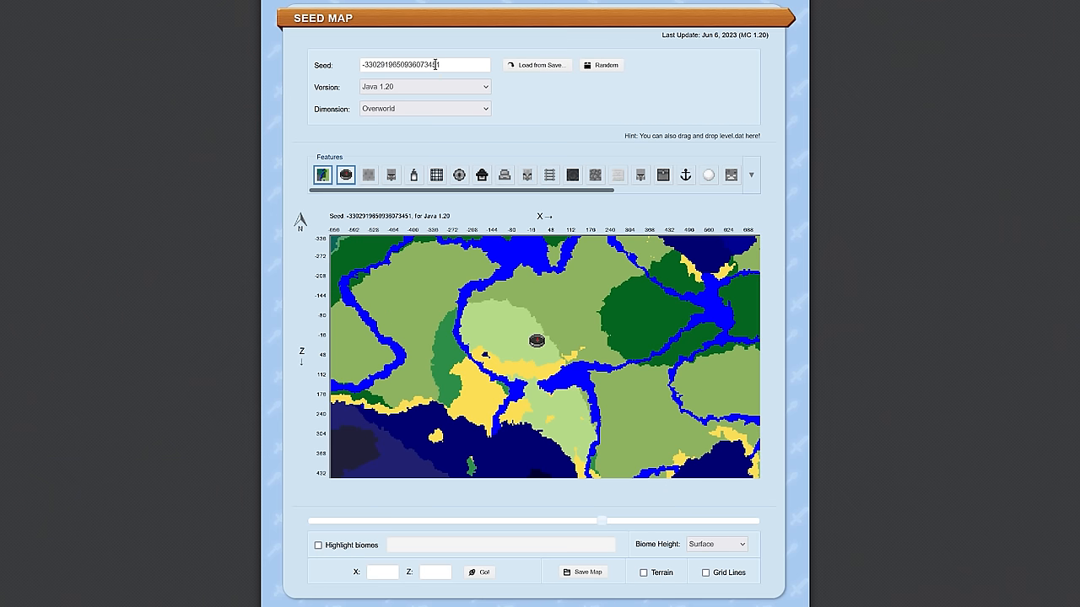
- Load seed 17 in the Seed Map
text(17)
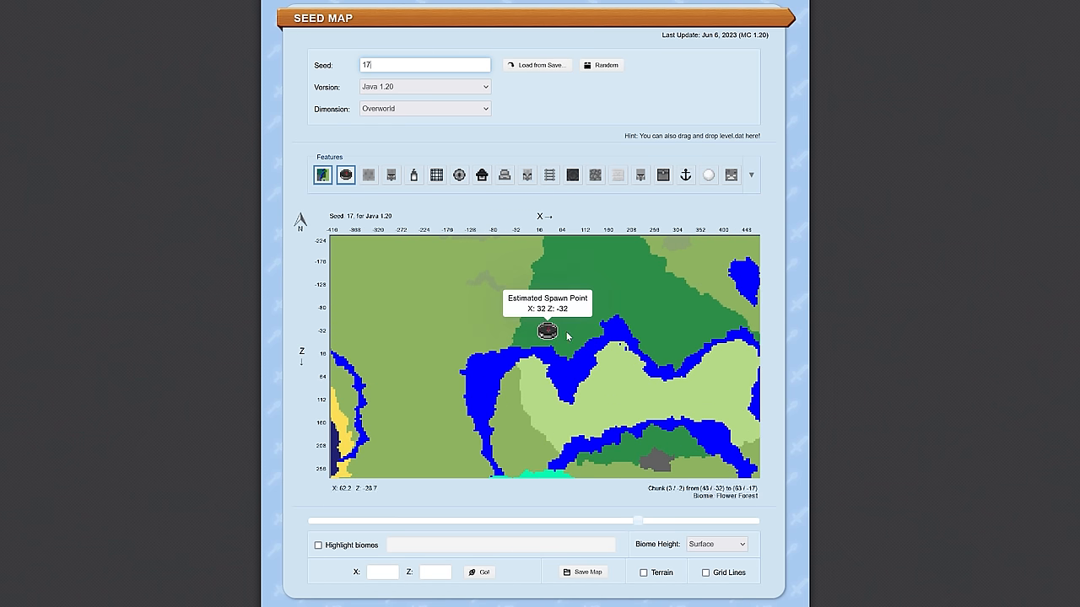
mouse_move(545, 308)
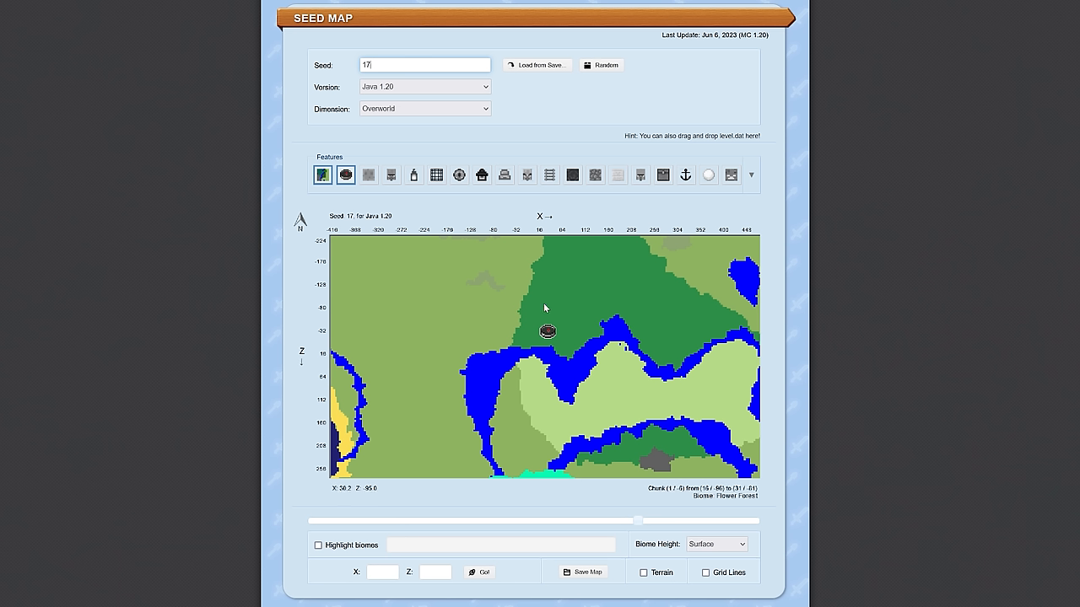
mouse_move(577, 309)
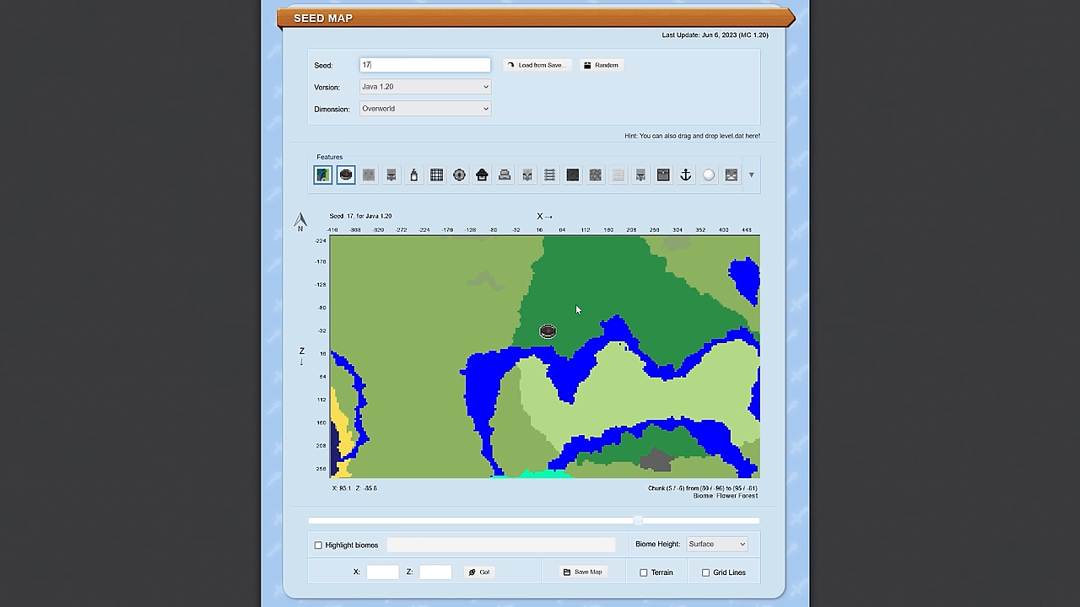
mouse_move(566, 323)
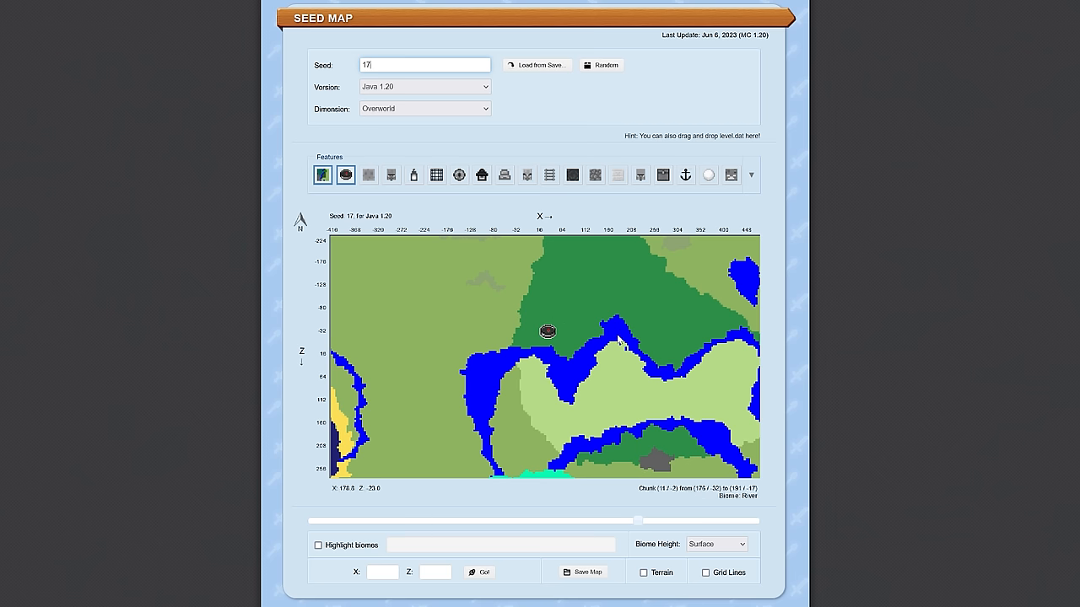
mouse_move(564, 357)
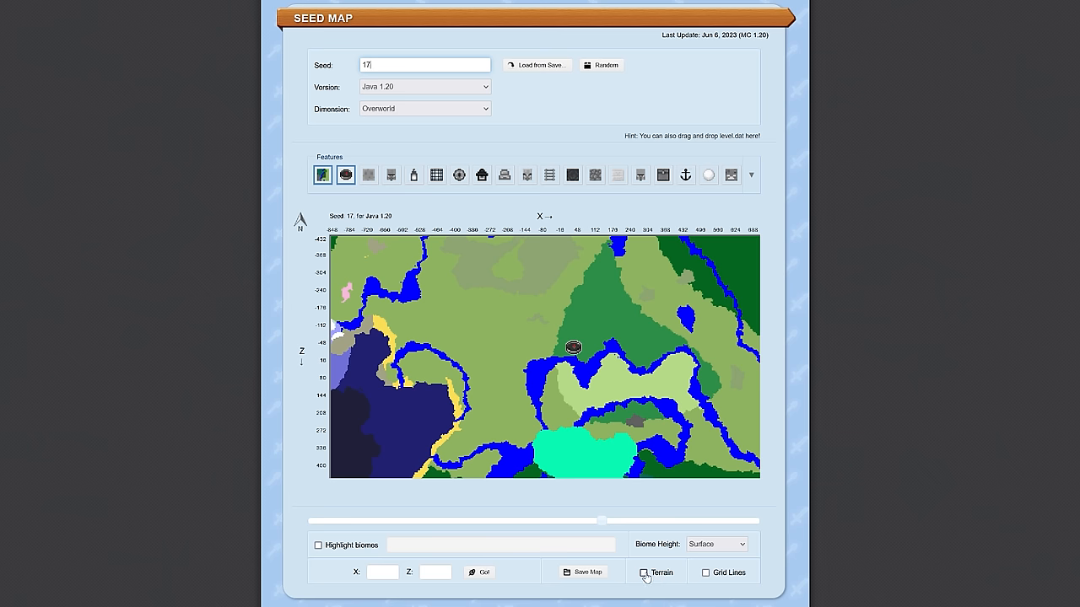
- Turn on terrain shading and pan across seed 17's map
click(644, 572)
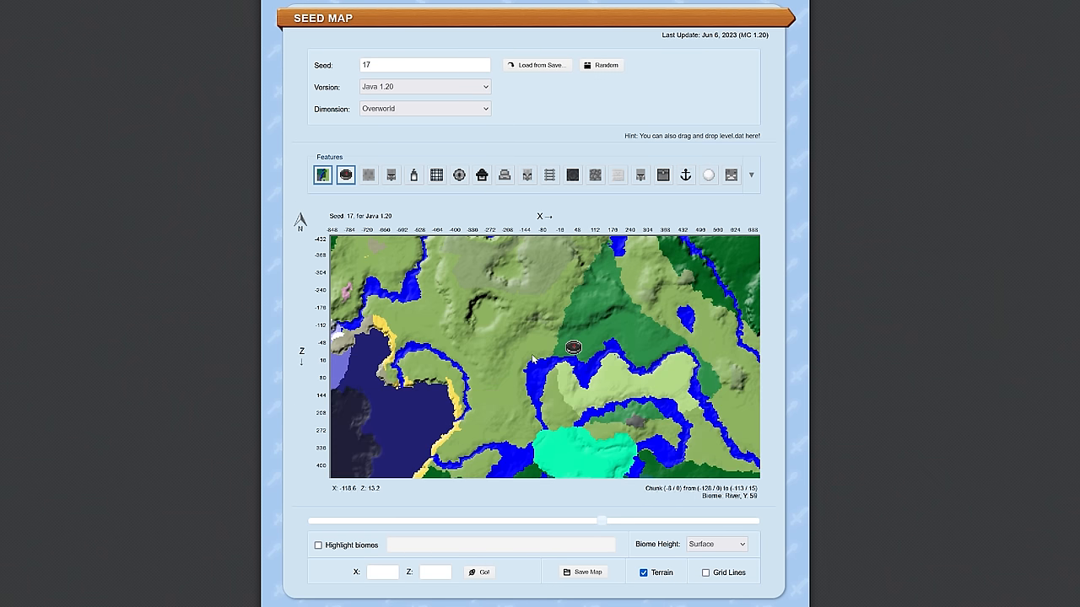
mouse_move(574, 350)
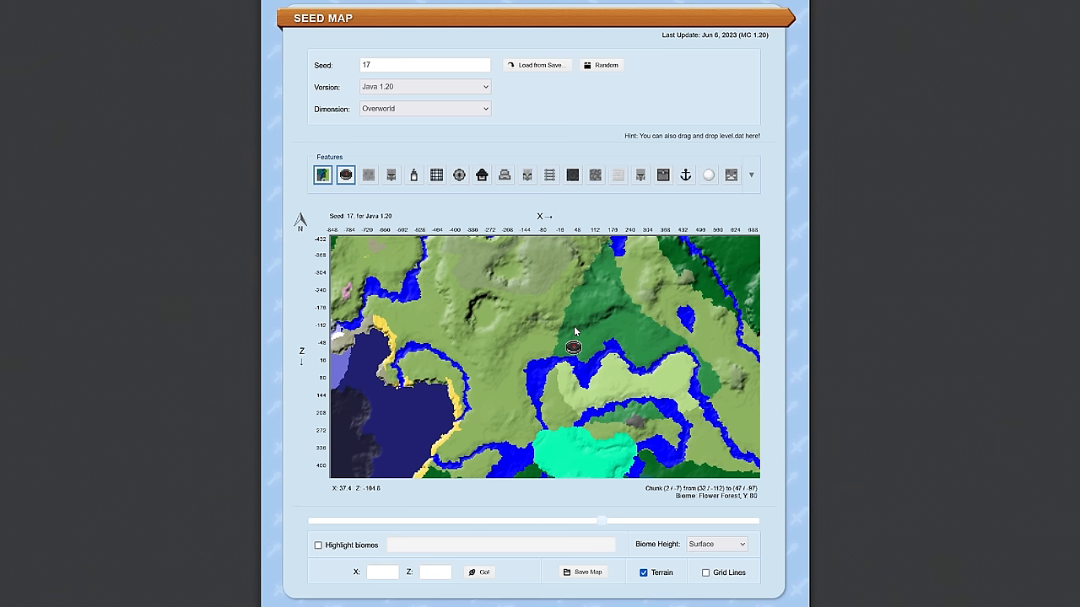
drag(573, 329, 426, 301)
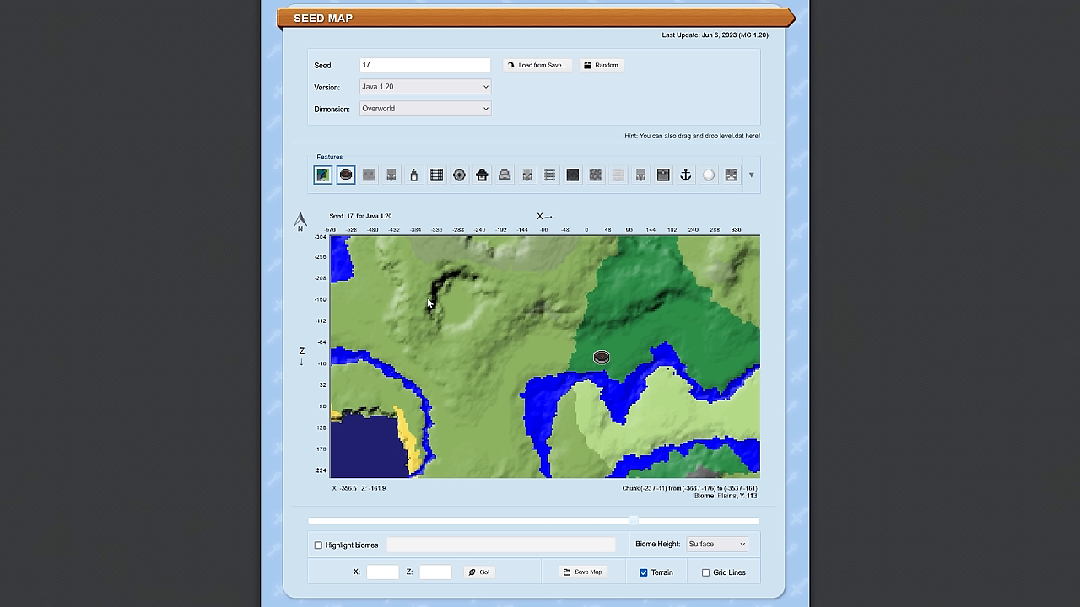
mouse_move(429, 309)
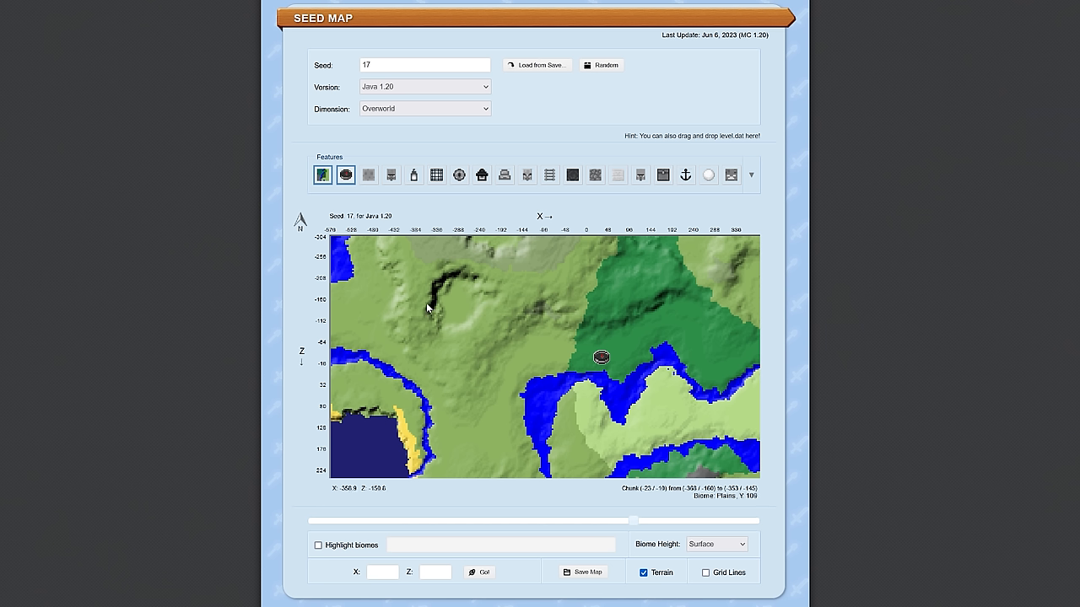
mouse_move(607, 351)
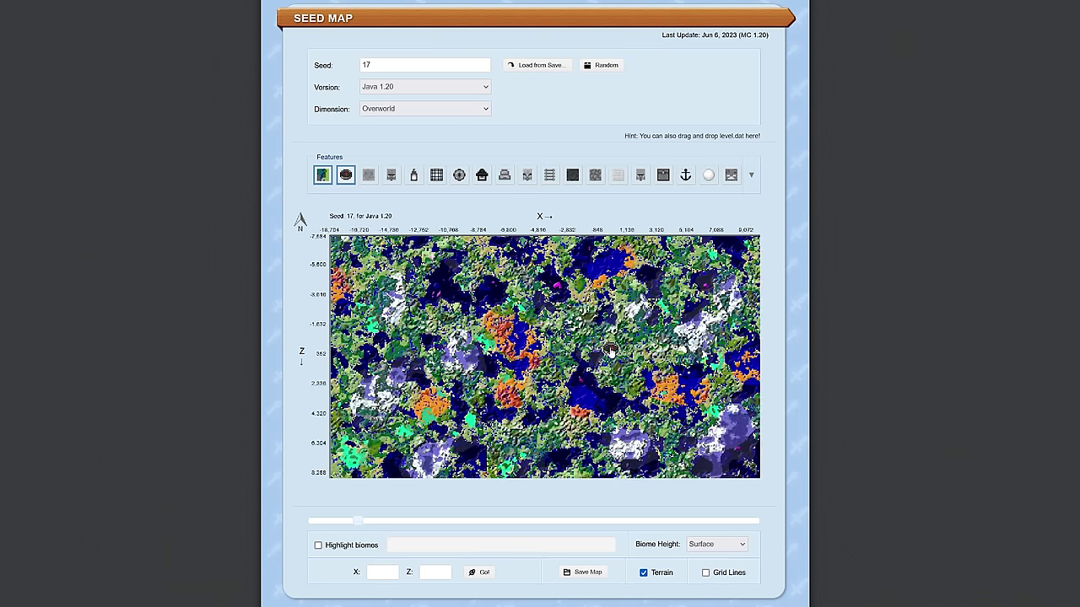
- Zoom back toward spawn and place the cursor in the Seed field
scroll(down, 3)
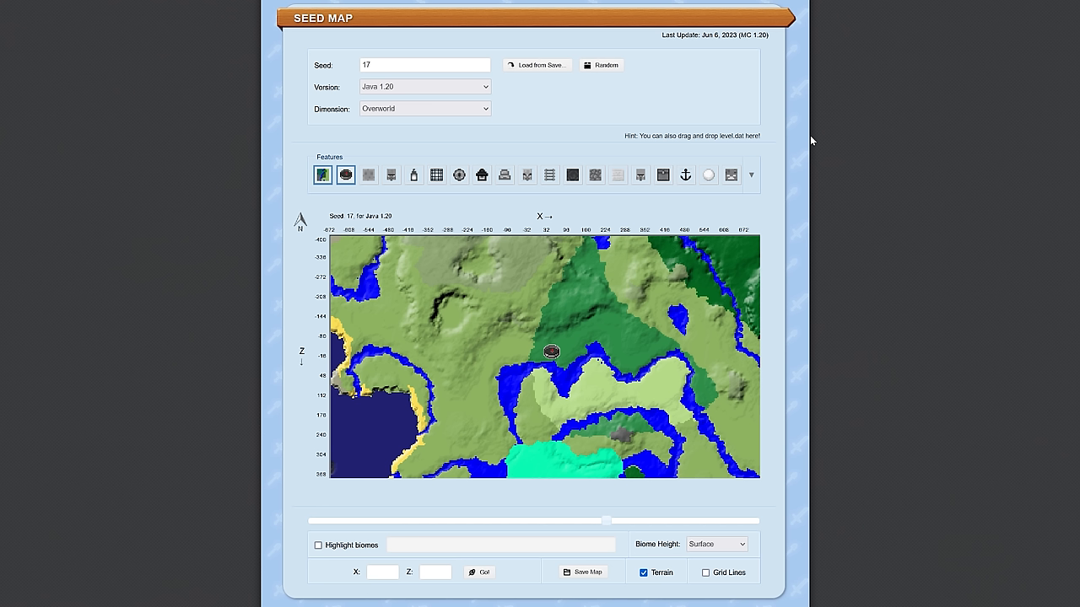
click(424, 65)
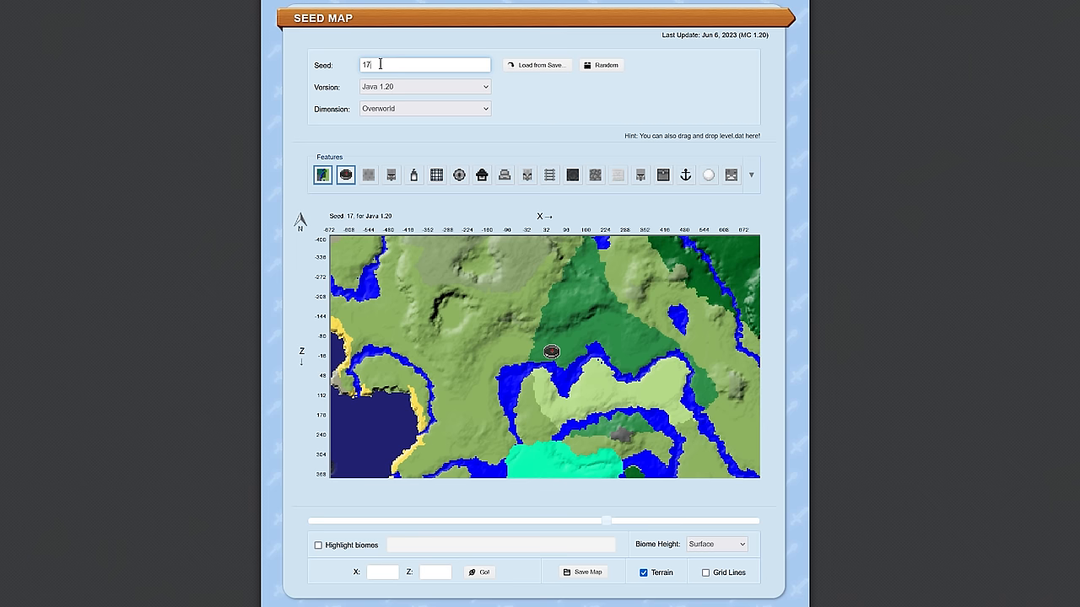
mouse_move(602, 64)
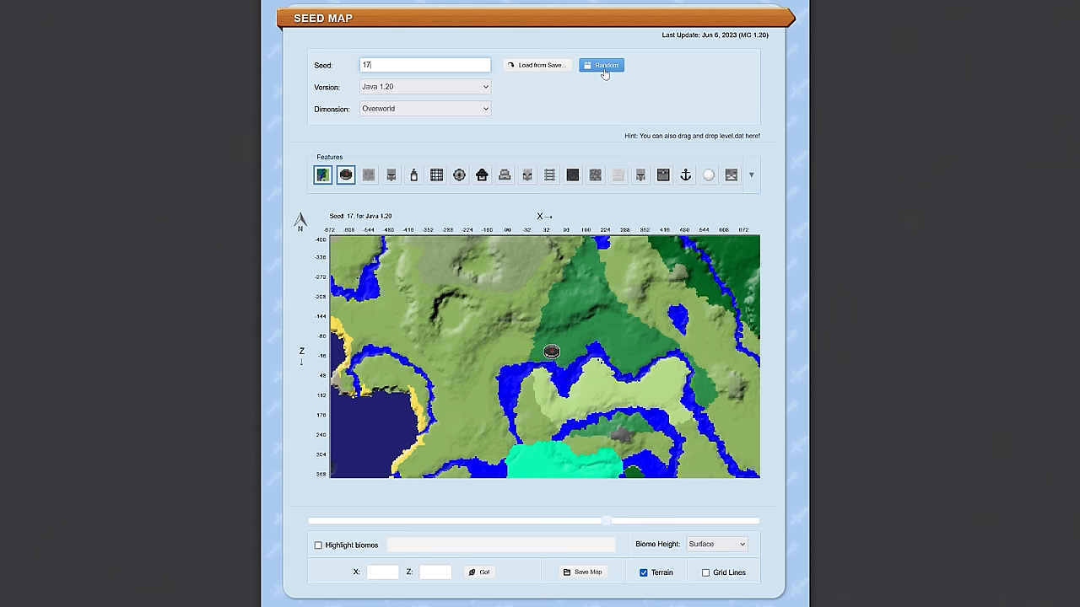
- Roll a random seed to replace seed 17
click(600, 65)
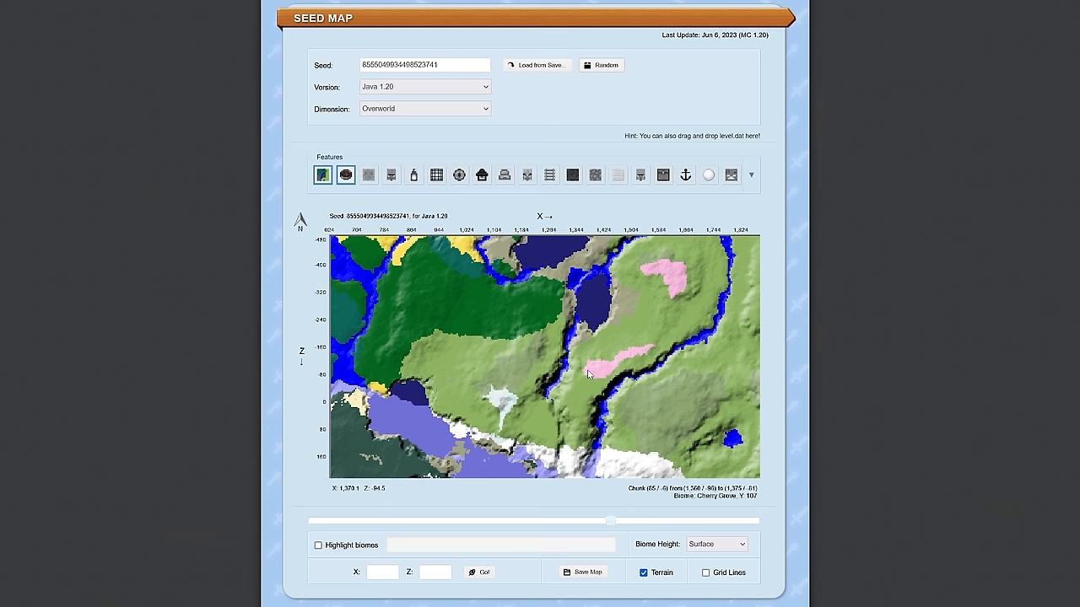
mouse_move(598, 367)
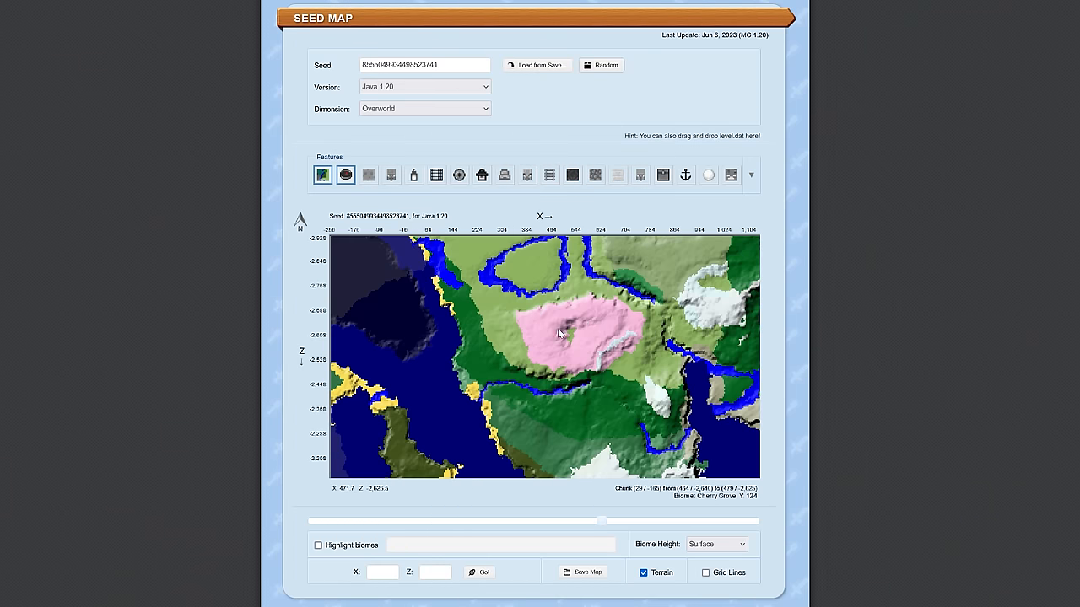
mouse_move(571, 329)
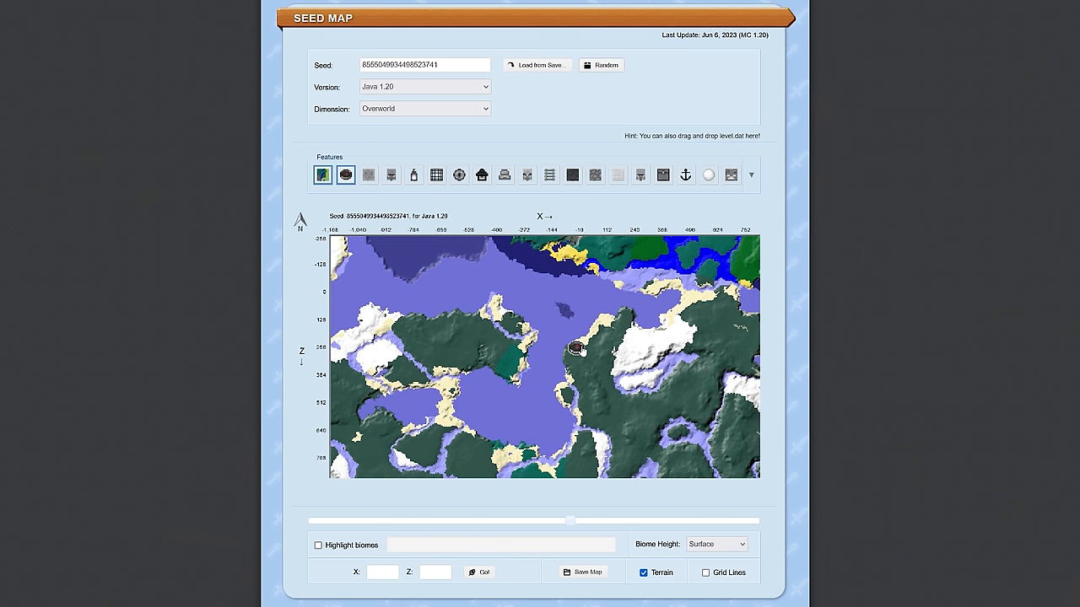
- Roll another random seed and zoom in on its coastal terrain
click(600, 65)
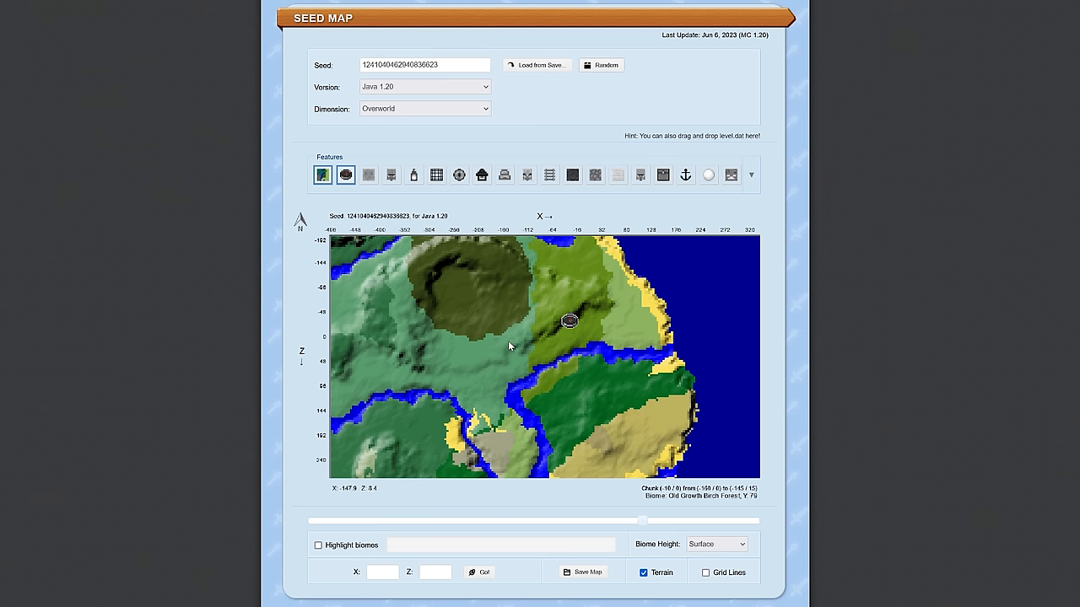
mouse_move(595, 314)
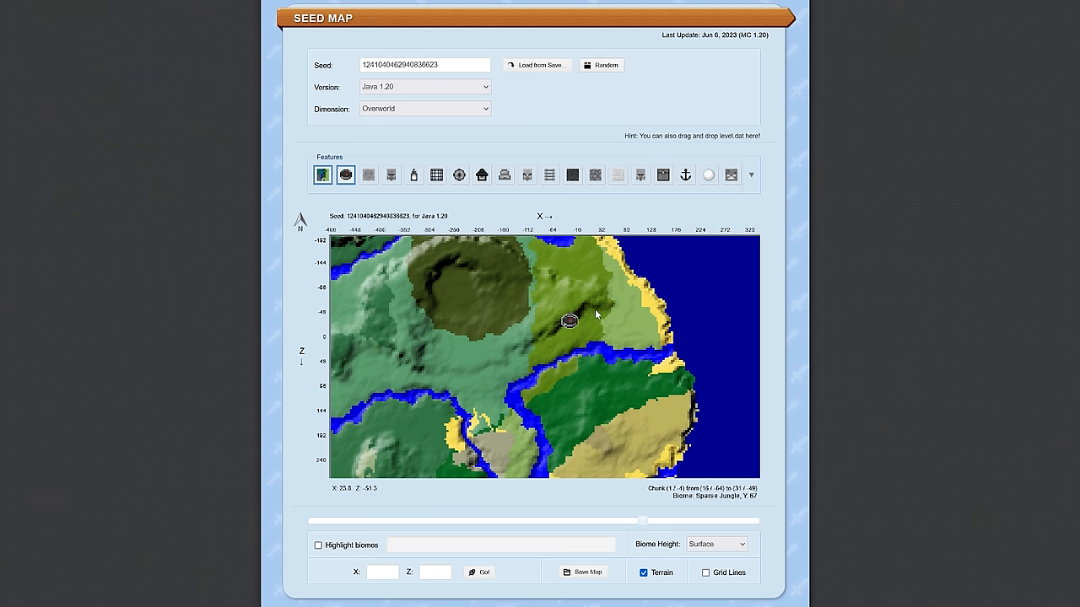
scroll(down, 3)
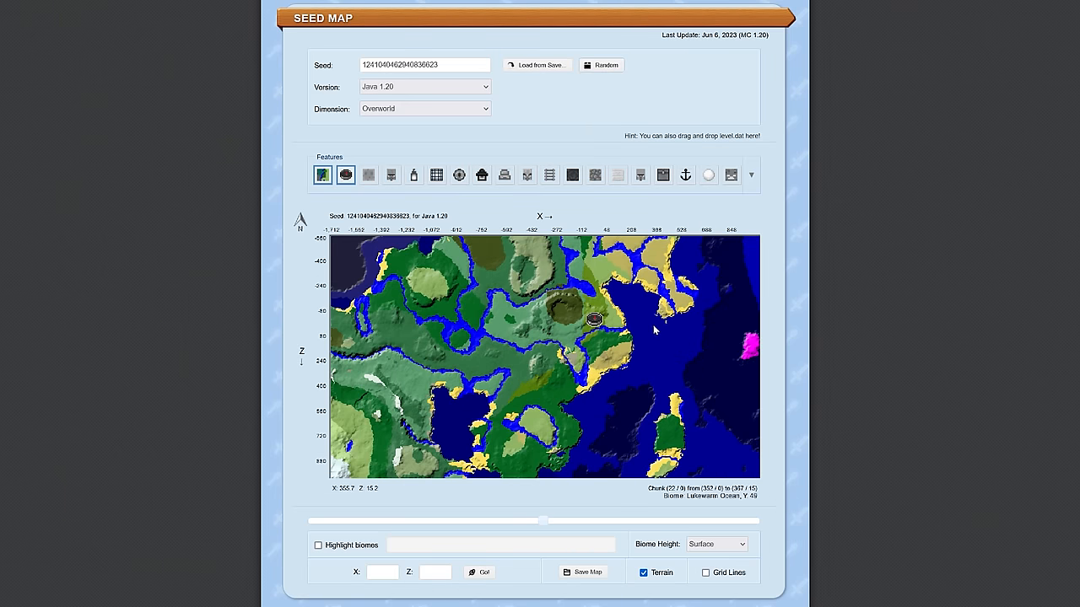
scroll(down, 3)
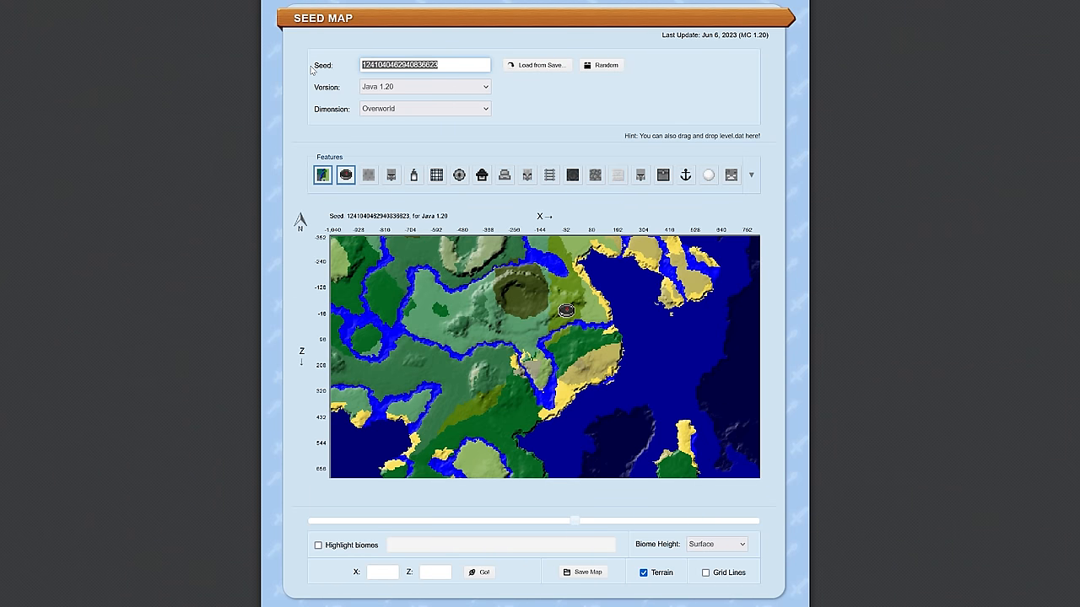
mouse_move(307, 73)
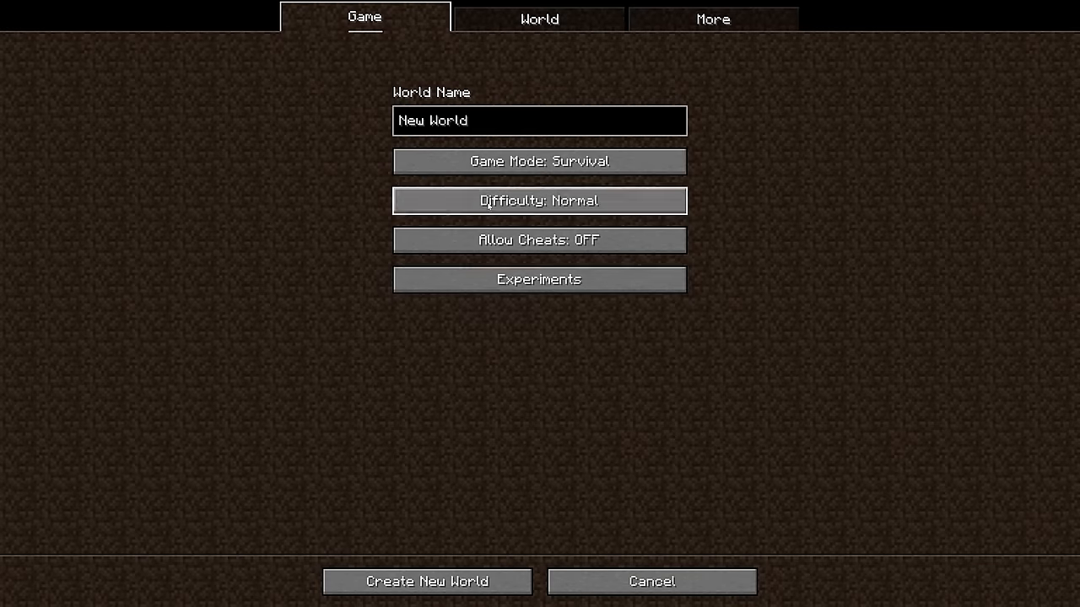
- Enter the copied seed, set Game Mode to Creative, and create the new world
click(539, 19)
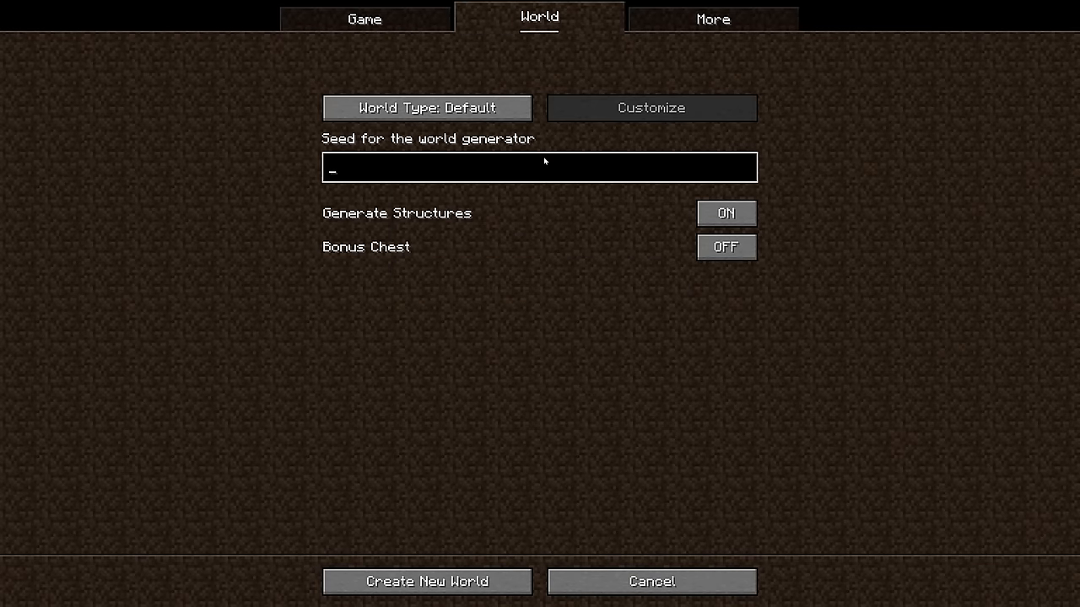
text(12410404629408366623)
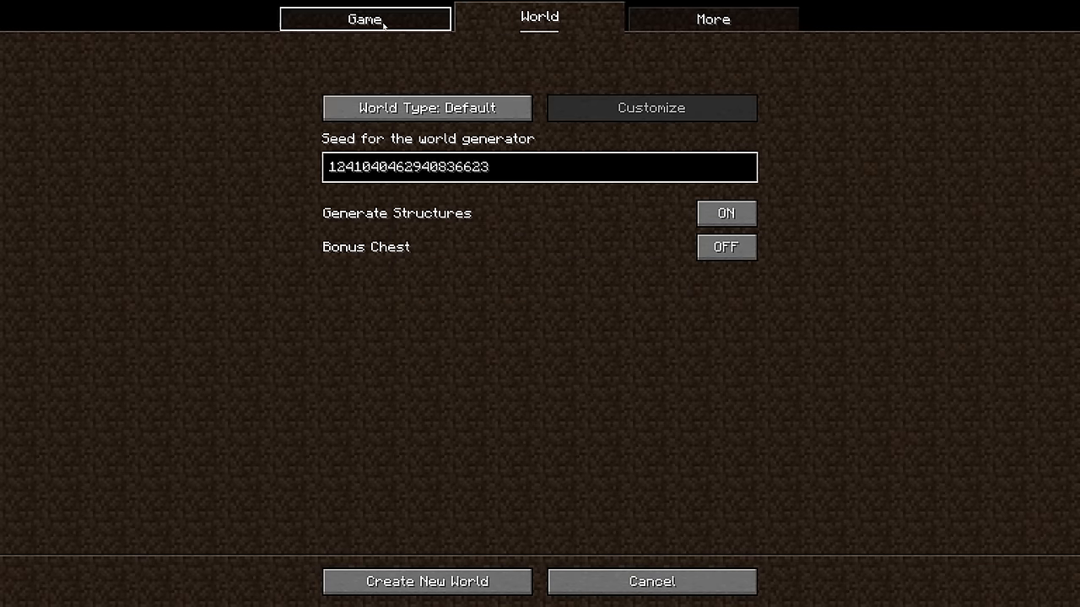
click(366, 17)
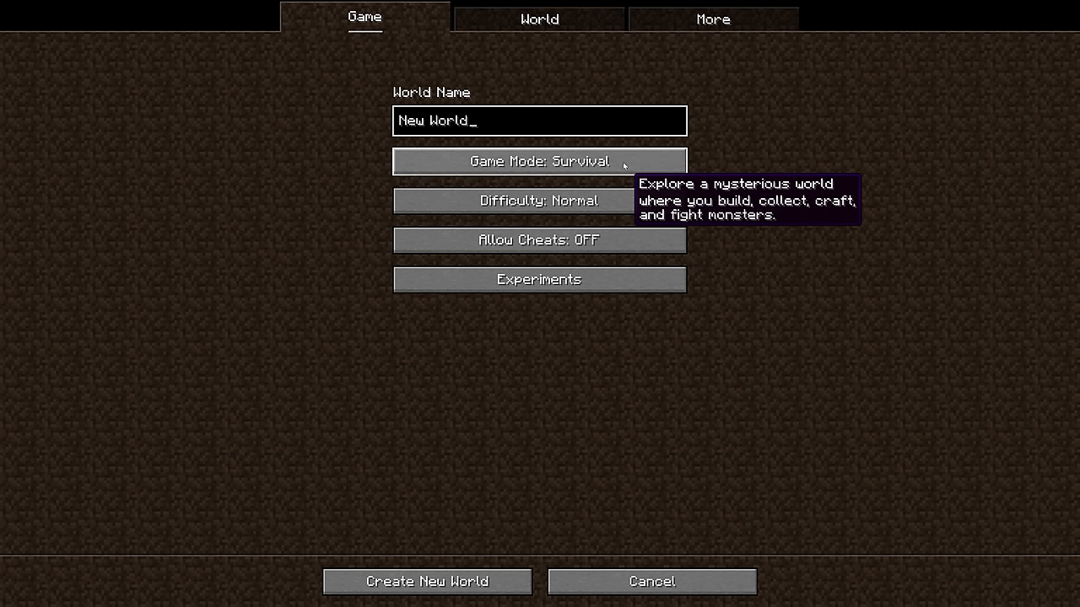
click(539, 161)
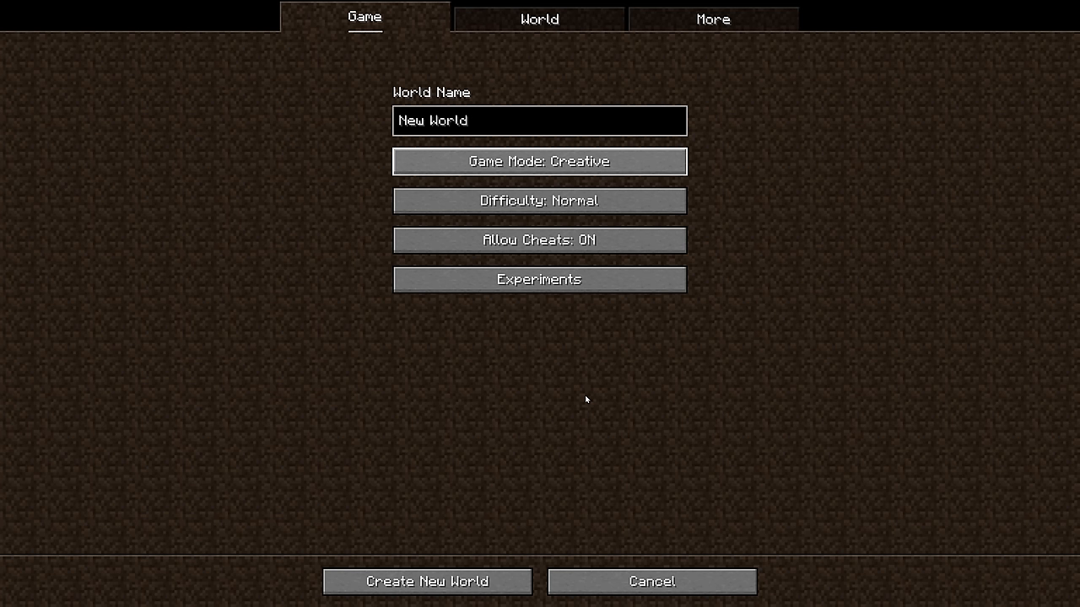
mouse_move(693, 189)
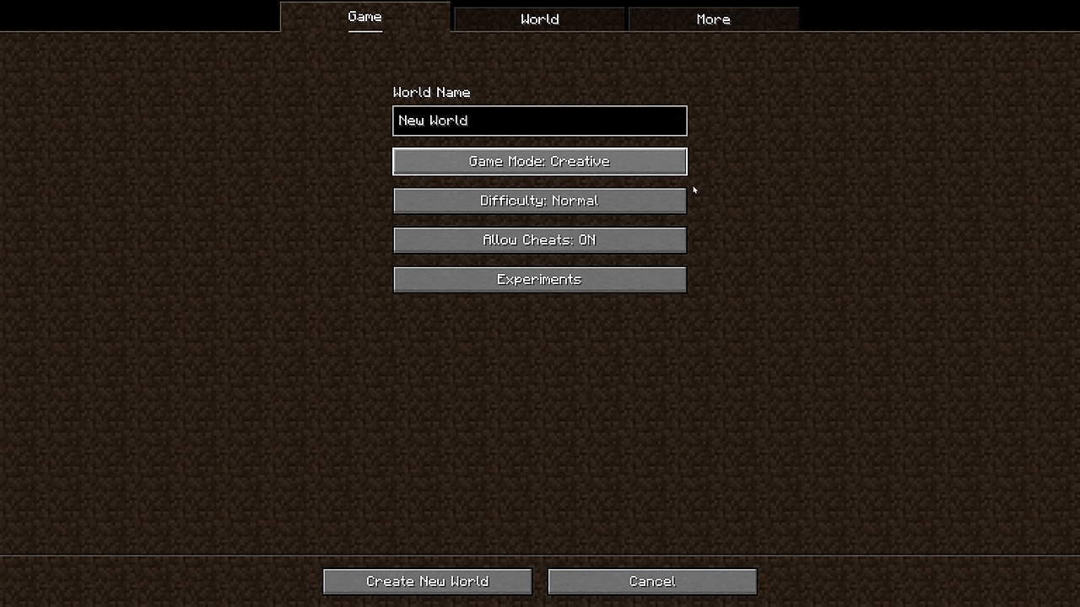
mouse_move(599, 177)
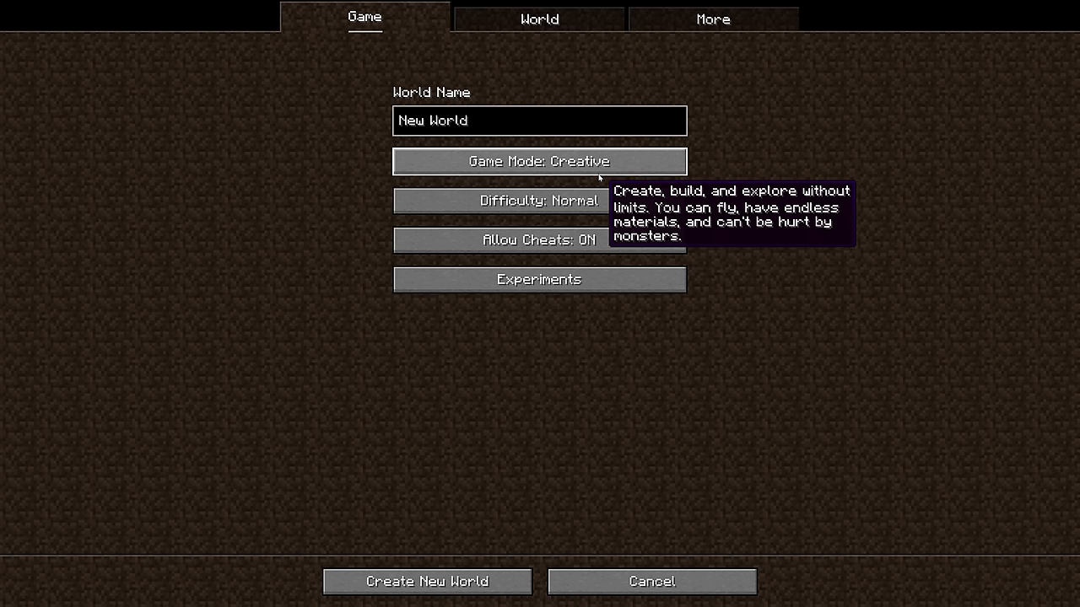
click(539, 161)
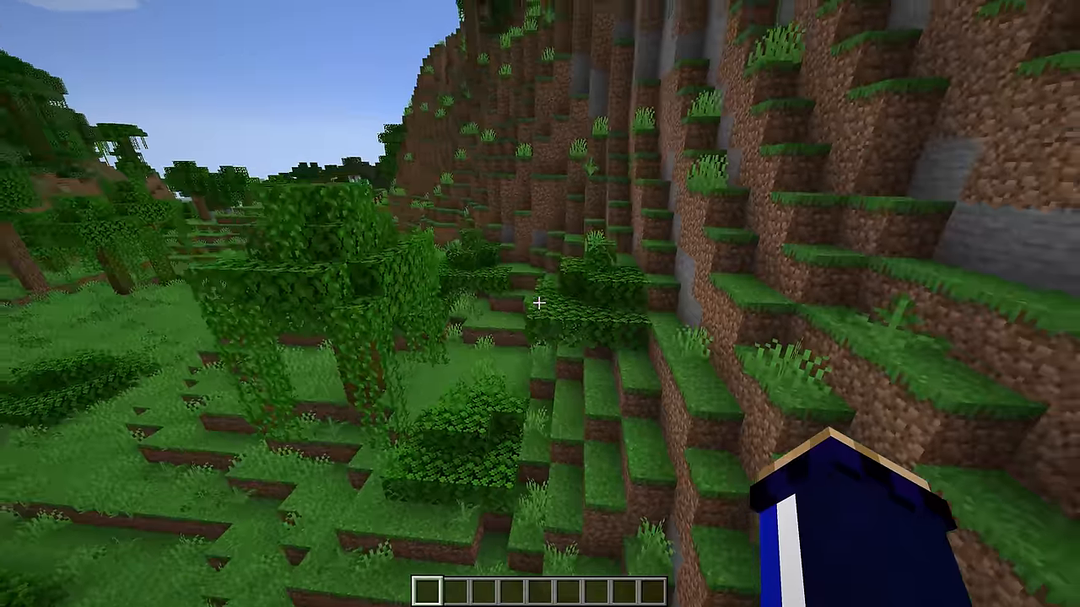
mouse_move(540, 304)
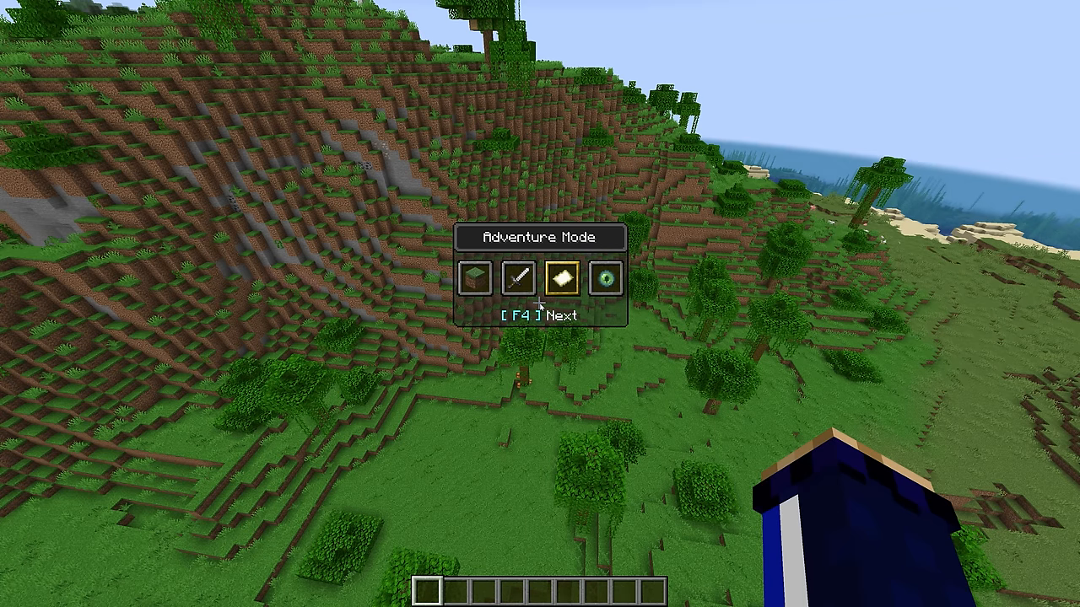
- Cycle the game mode with F4 to fly over the desert village toward the badlands
key(F4)
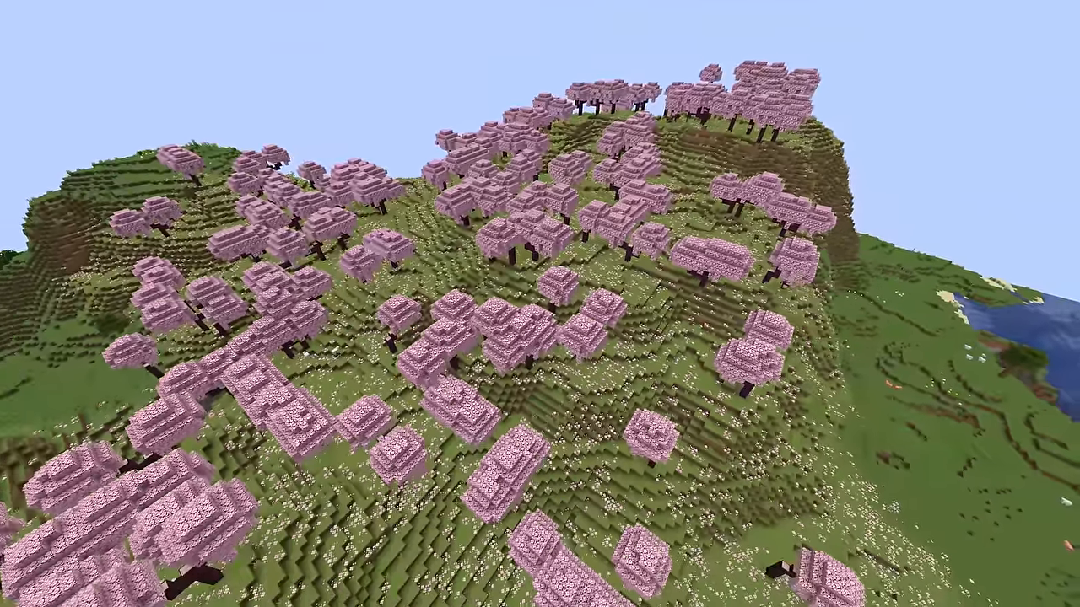
mouse_move(539, 304)
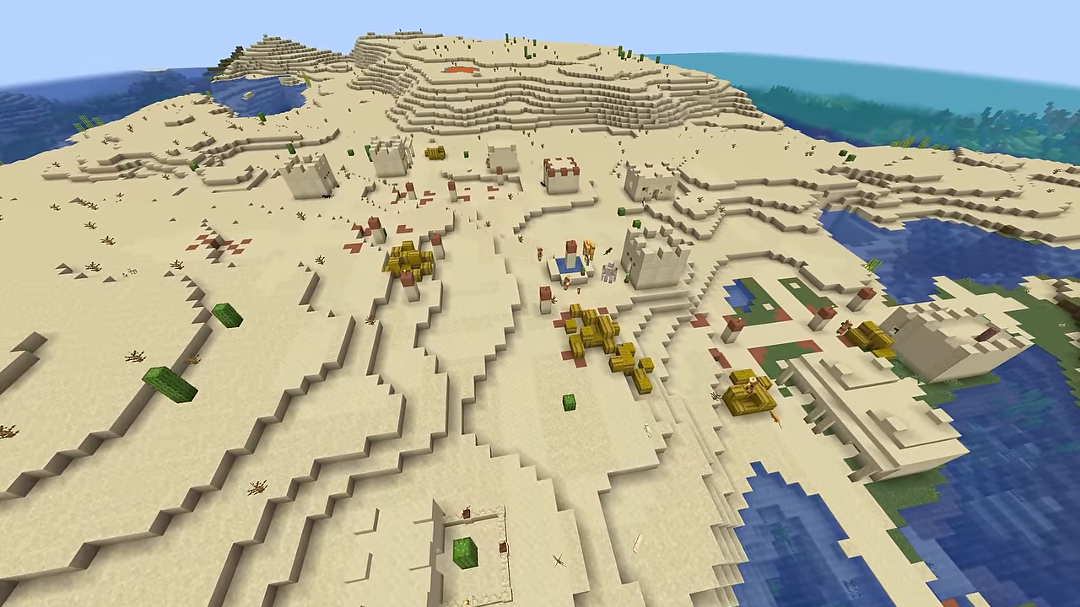
mouse_move(540, 304)
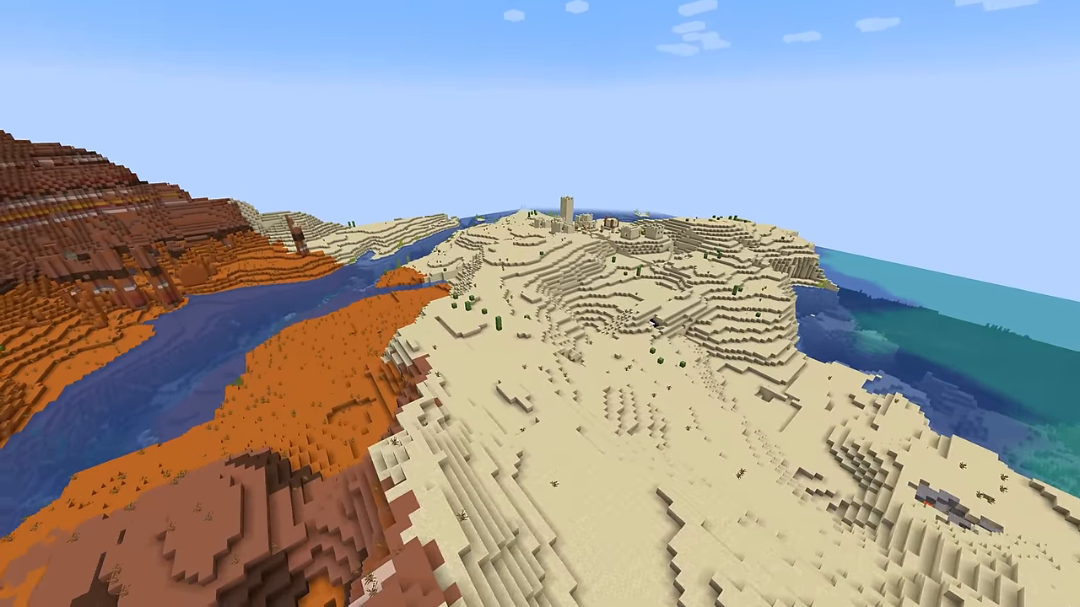
mouse_move(540, 304)
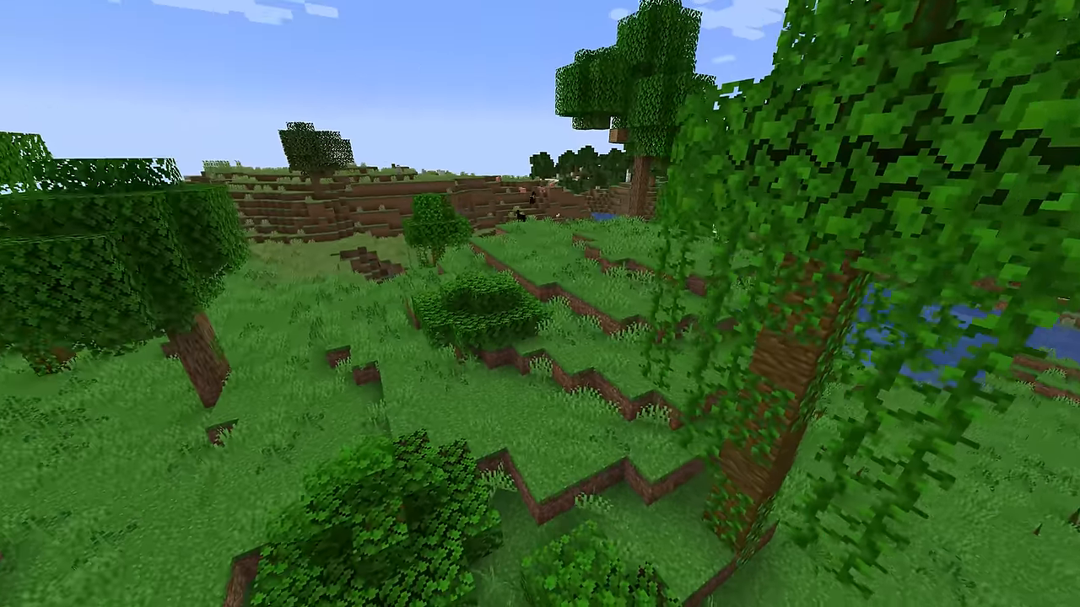
mouse_move(539, 304)
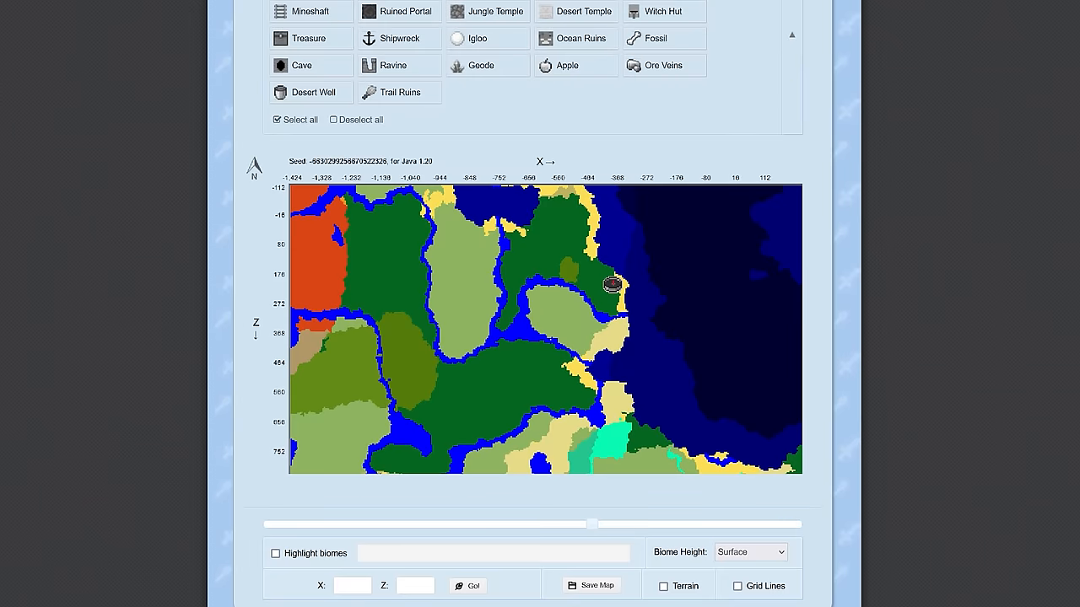
- Enable Terrain shading, pan southeast to the snowy mountains, then pan back near spawn
click(662, 585)
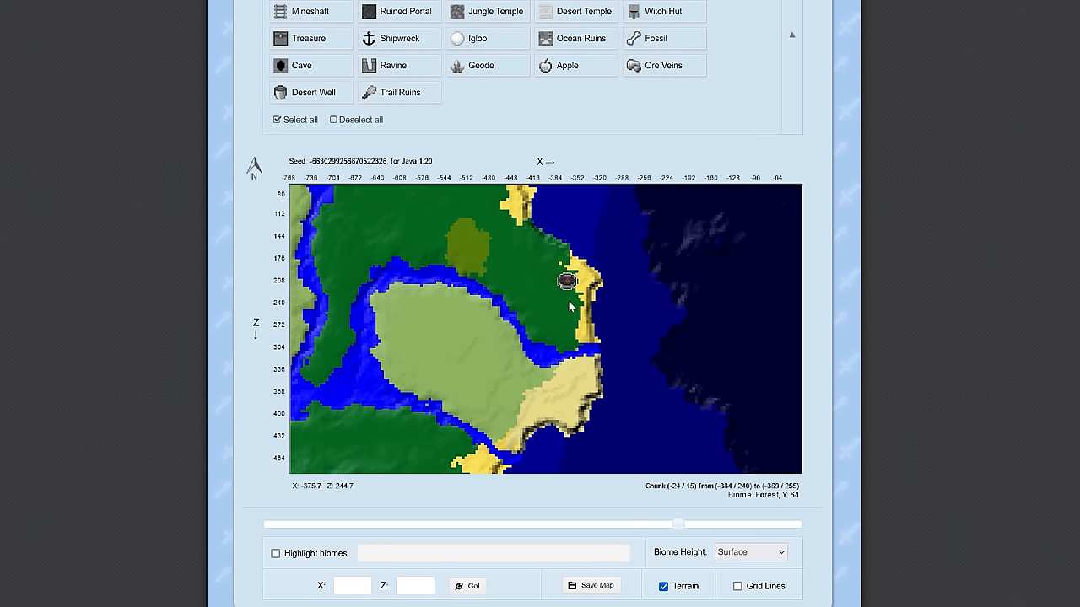
mouse_move(574, 283)
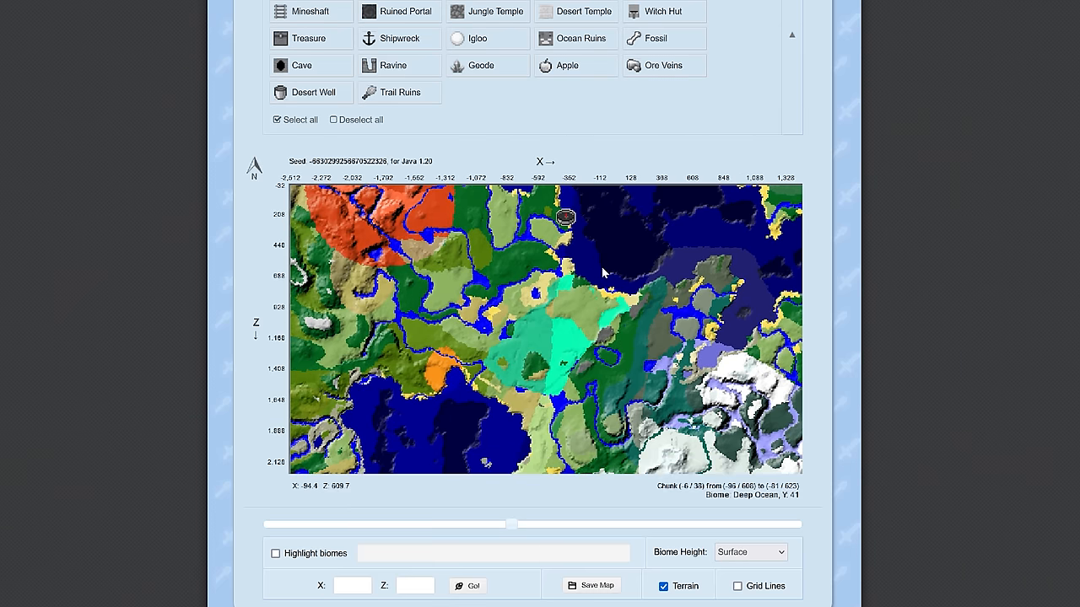
drag(603, 273, 618, 379)
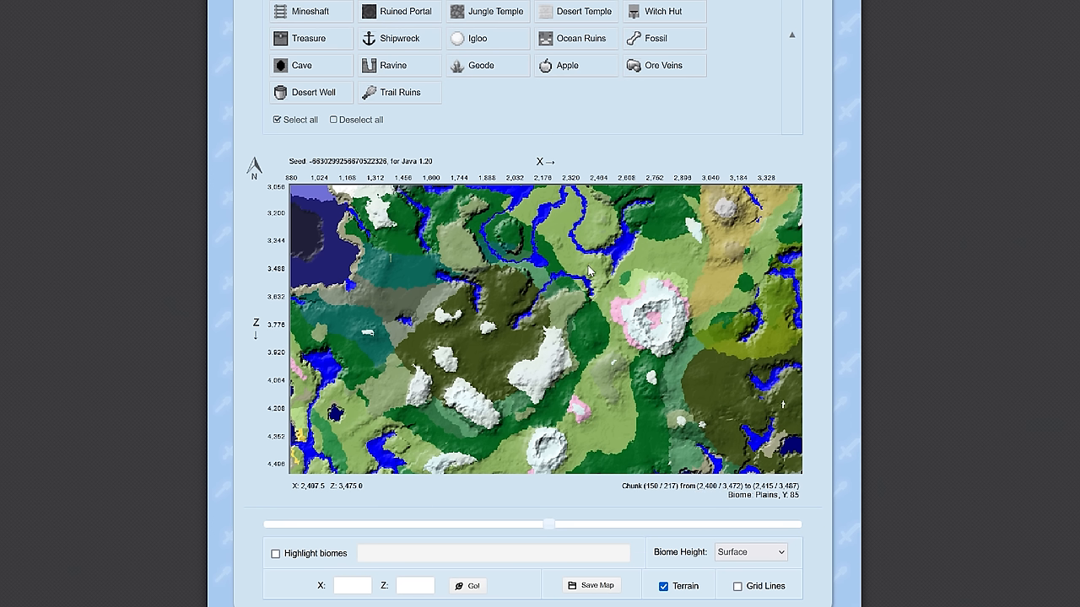
mouse_move(620, 294)
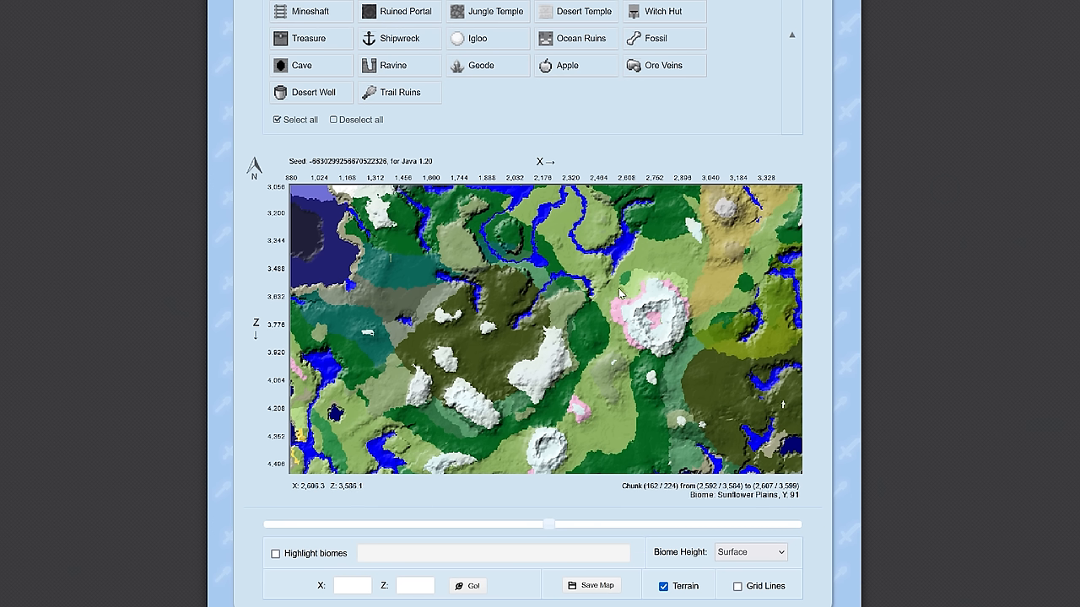
mouse_move(638, 307)
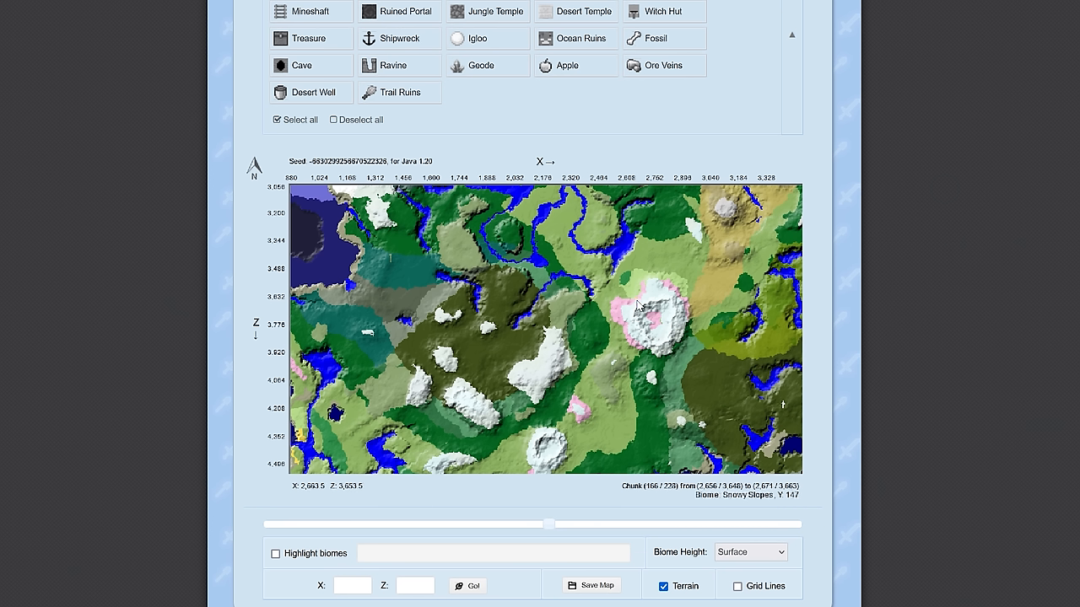
drag(548, 523, 458, 523)
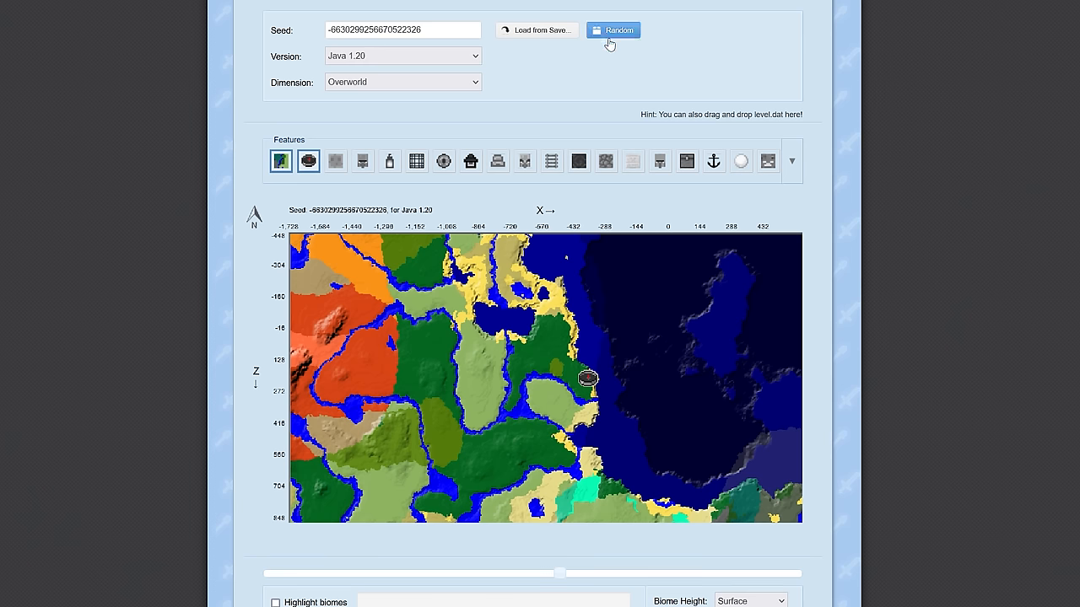
click(613, 30)
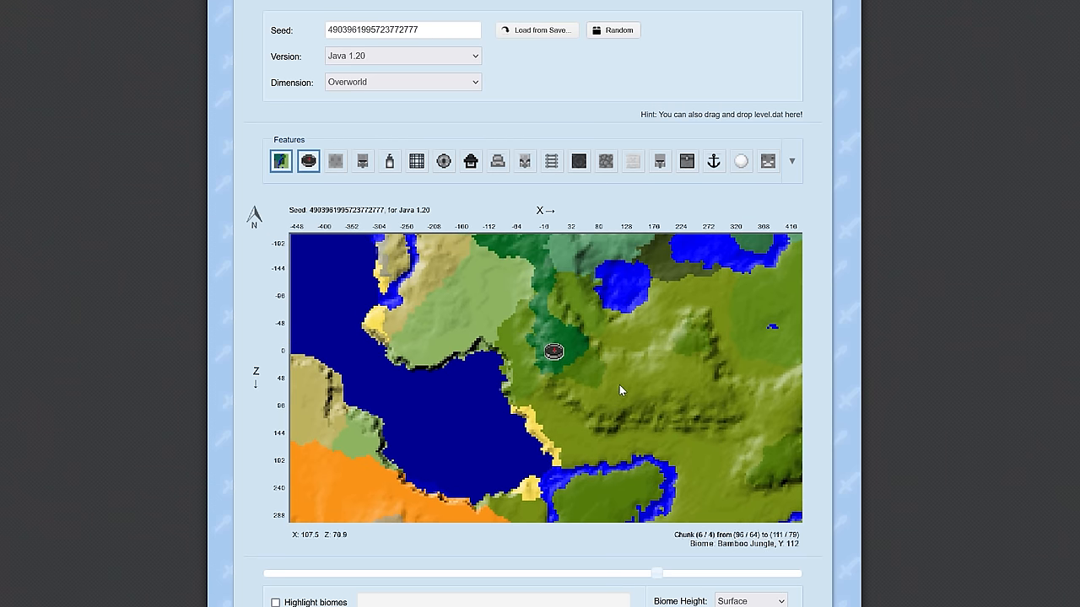
mouse_move(572, 374)
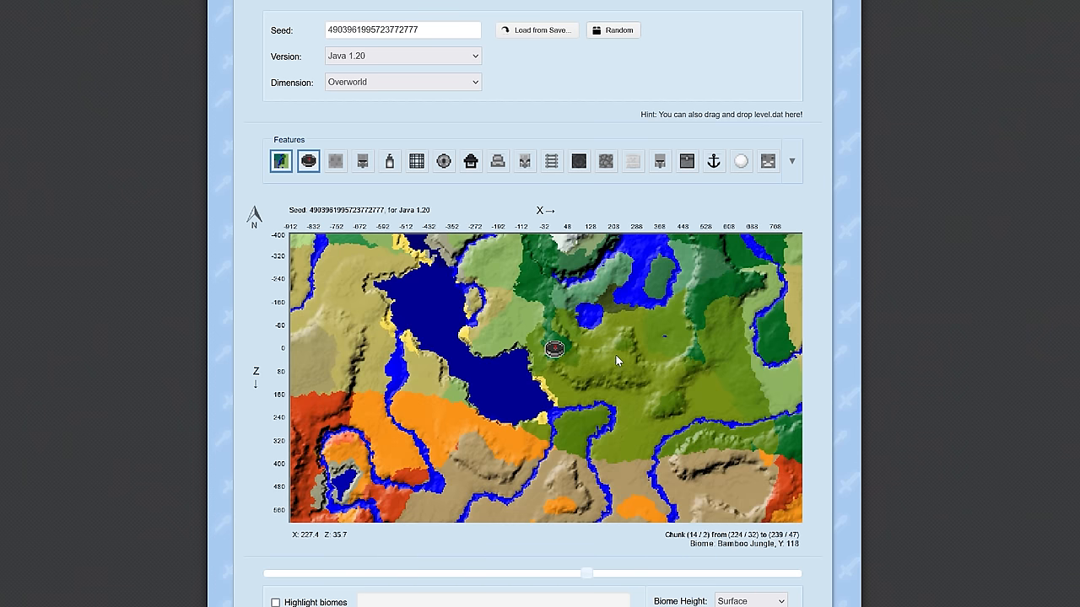
mouse_move(585, 381)
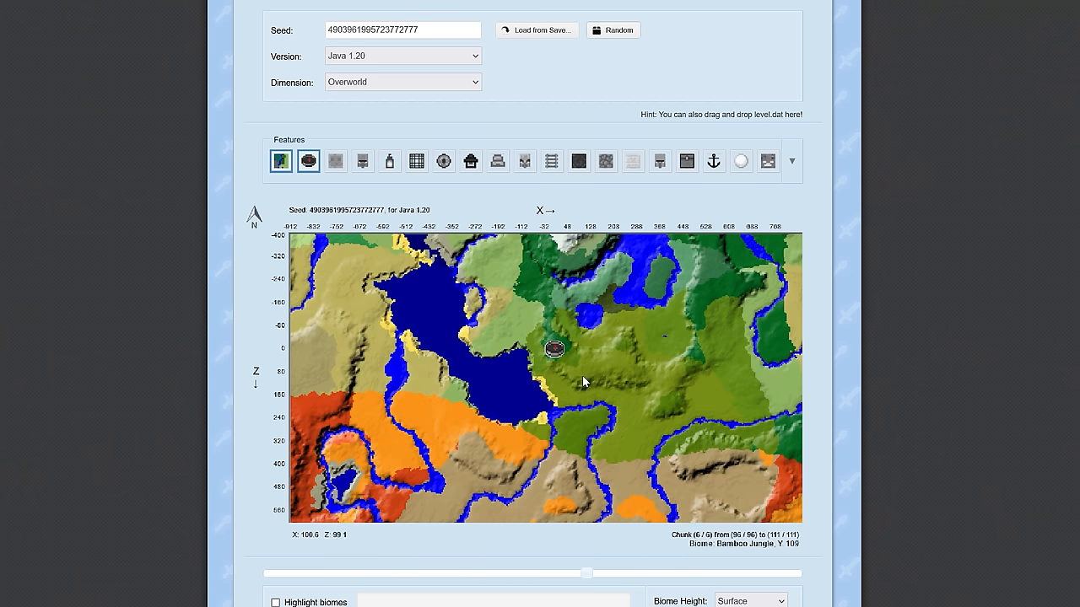
triple_click(398, 30)
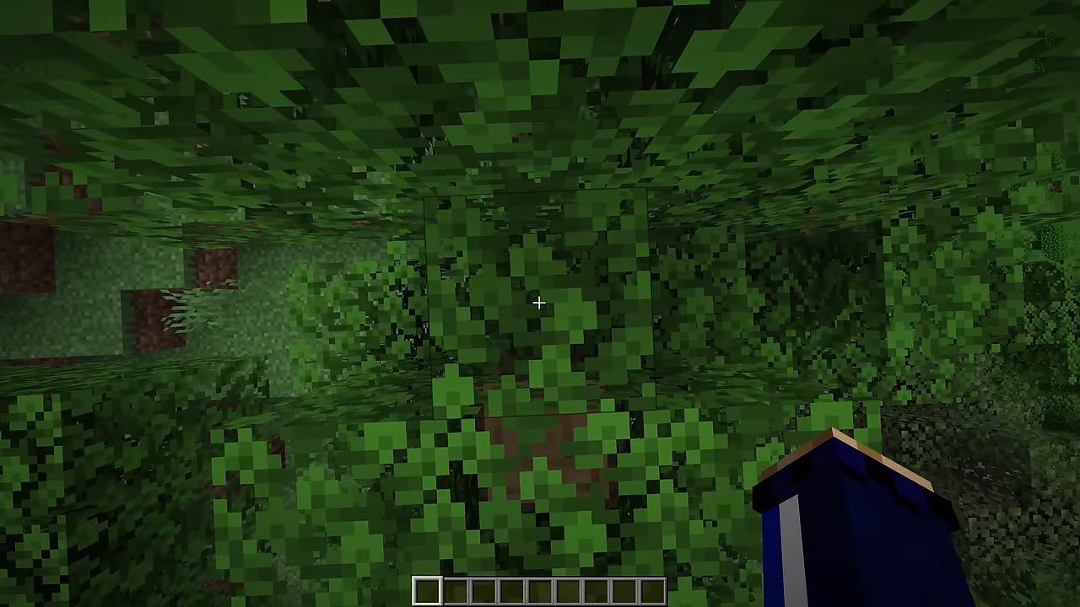
mouse_move(540, 306)
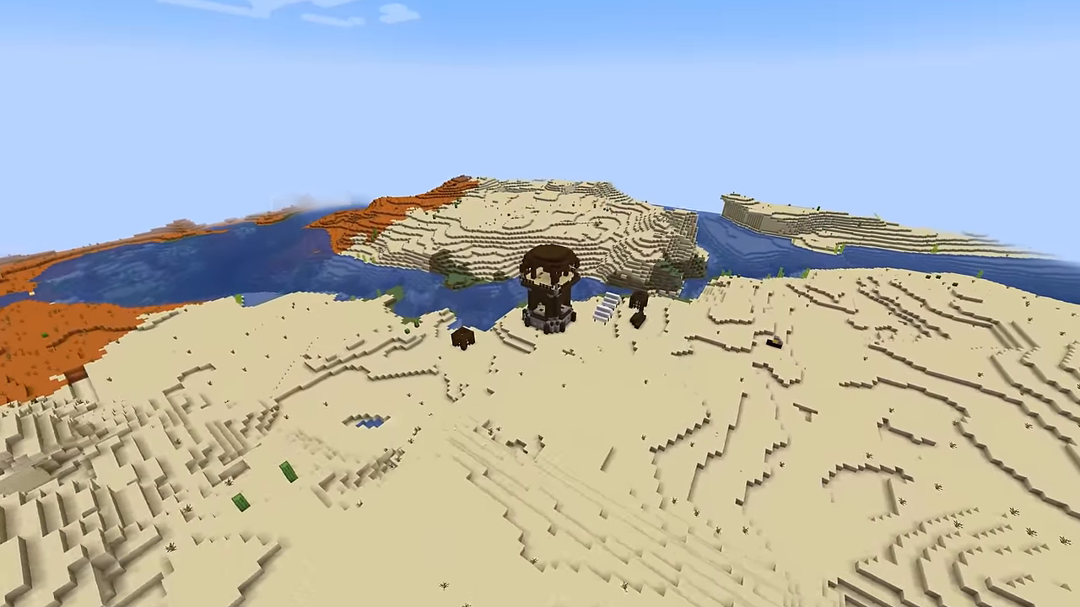
mouse_move(540, 304)
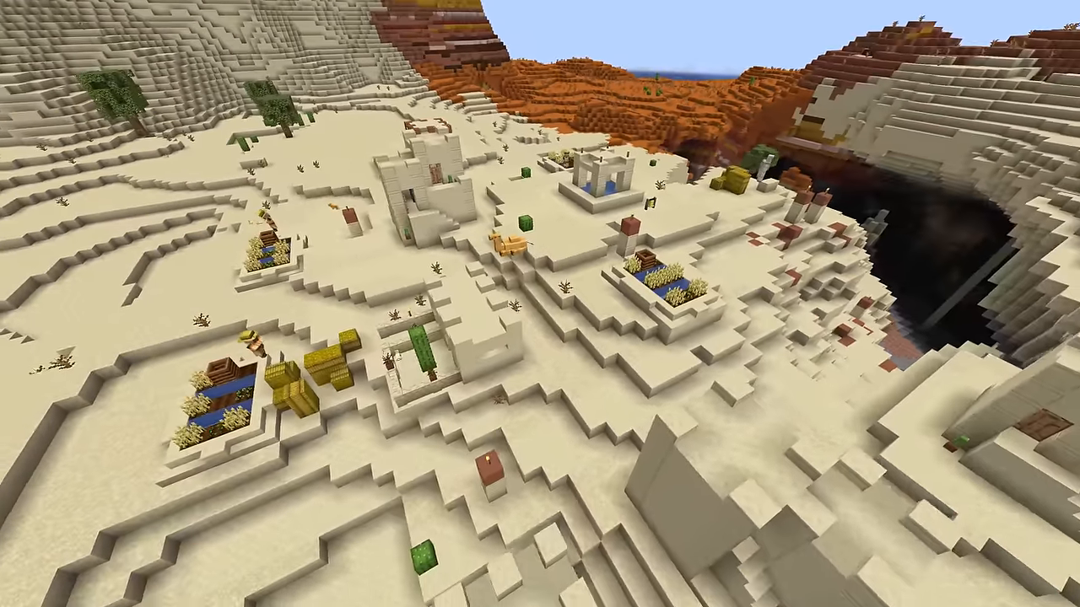
mouse_move(540, 304)
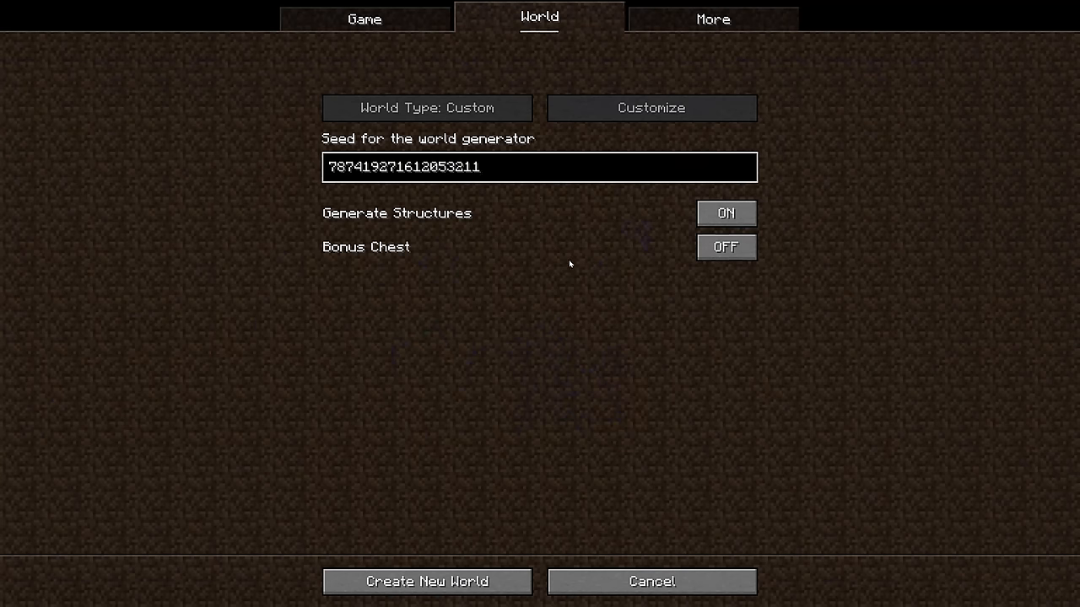
click(364, 17)
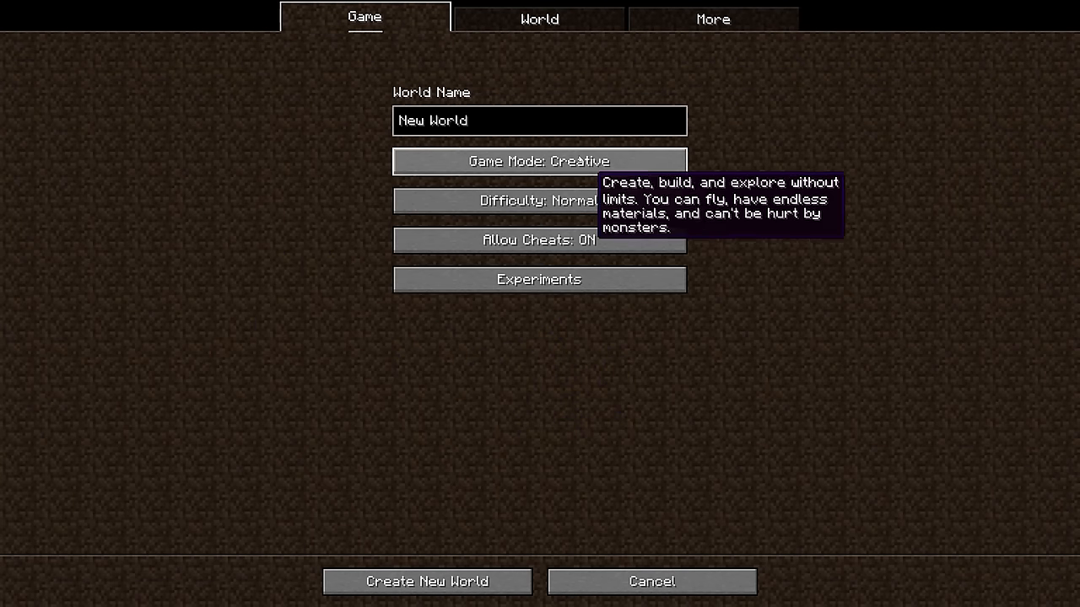
mouse_move(473, 589)
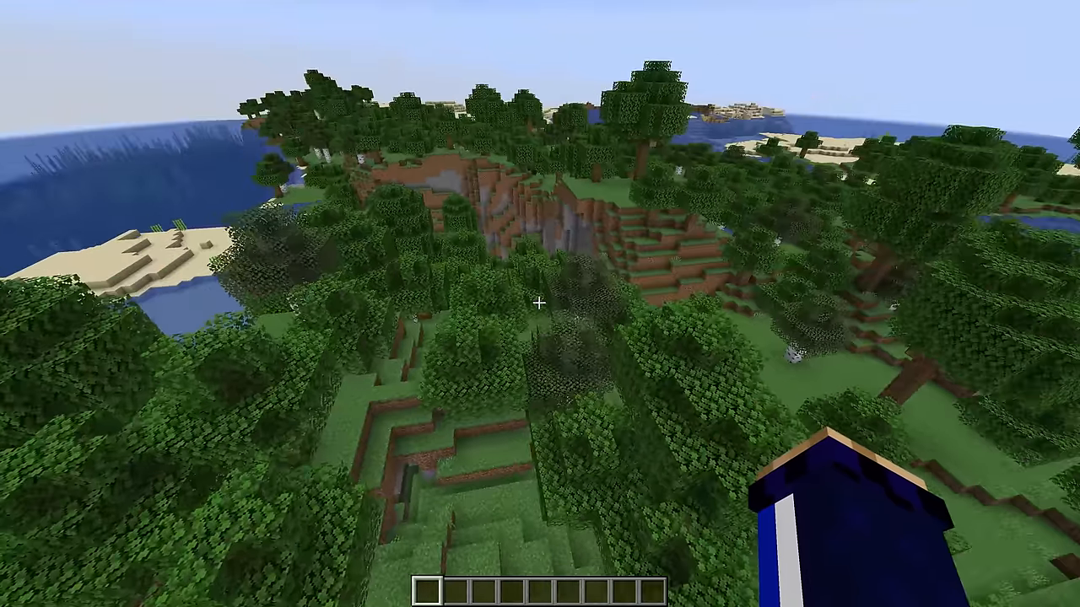
mouse_move(540, 304)
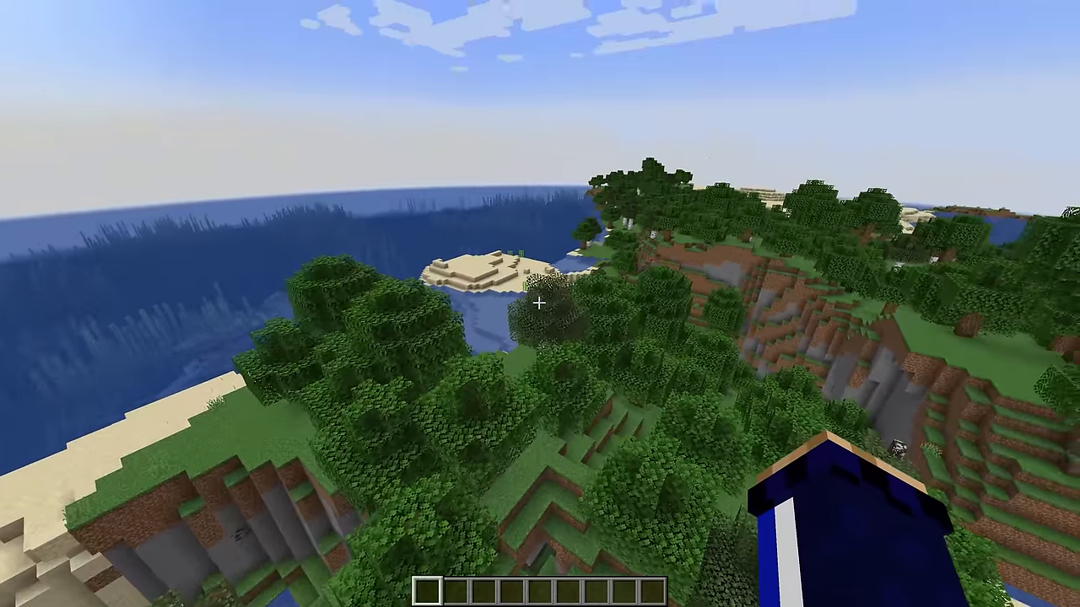
mouse_move(540, 304)
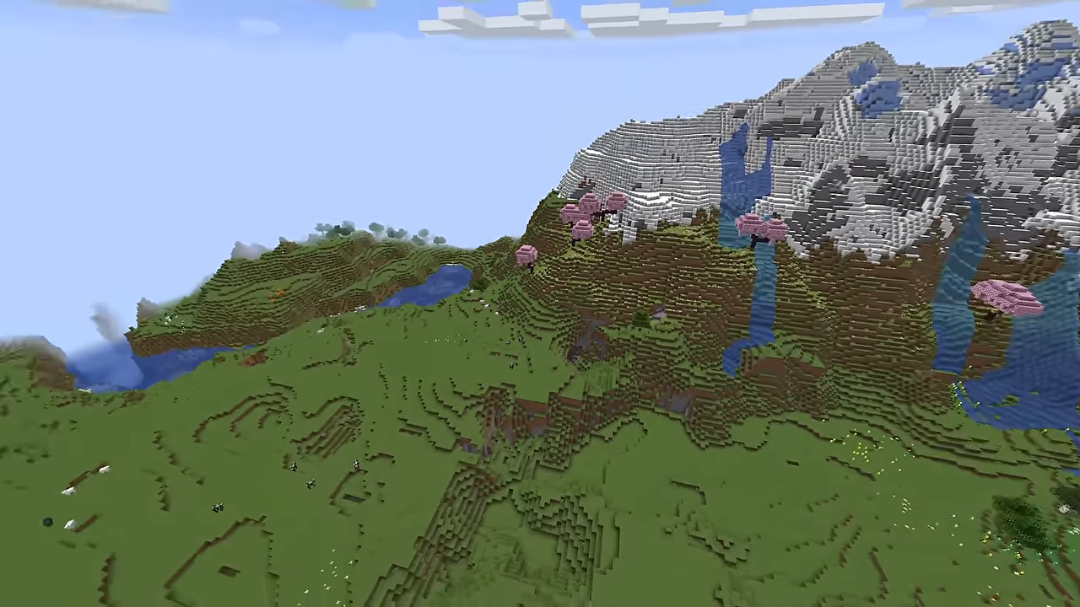
mouse_move(540, 304)
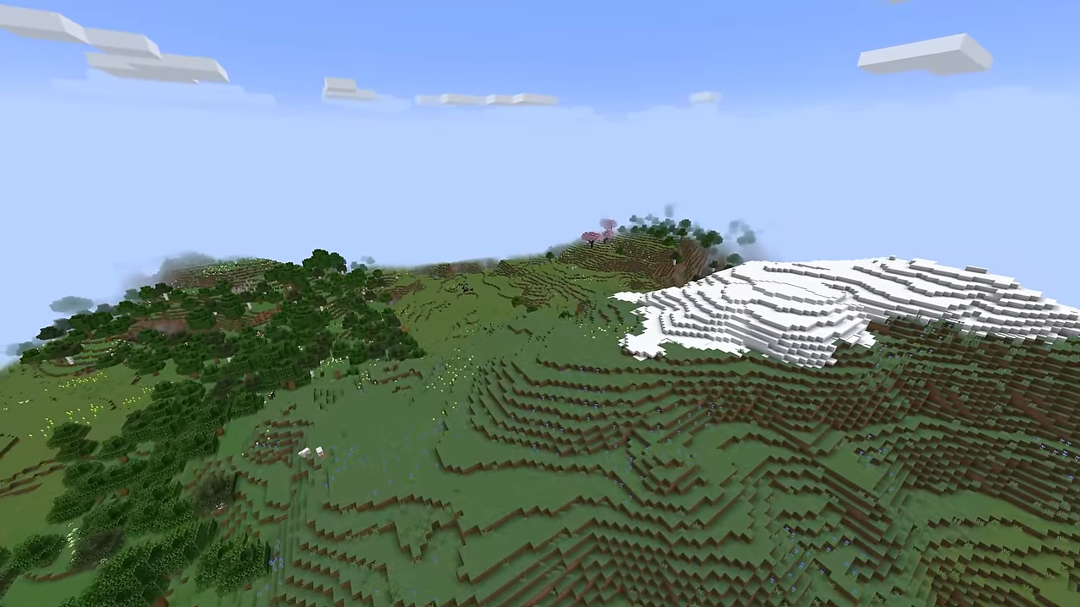
mouse_move(540, 304)
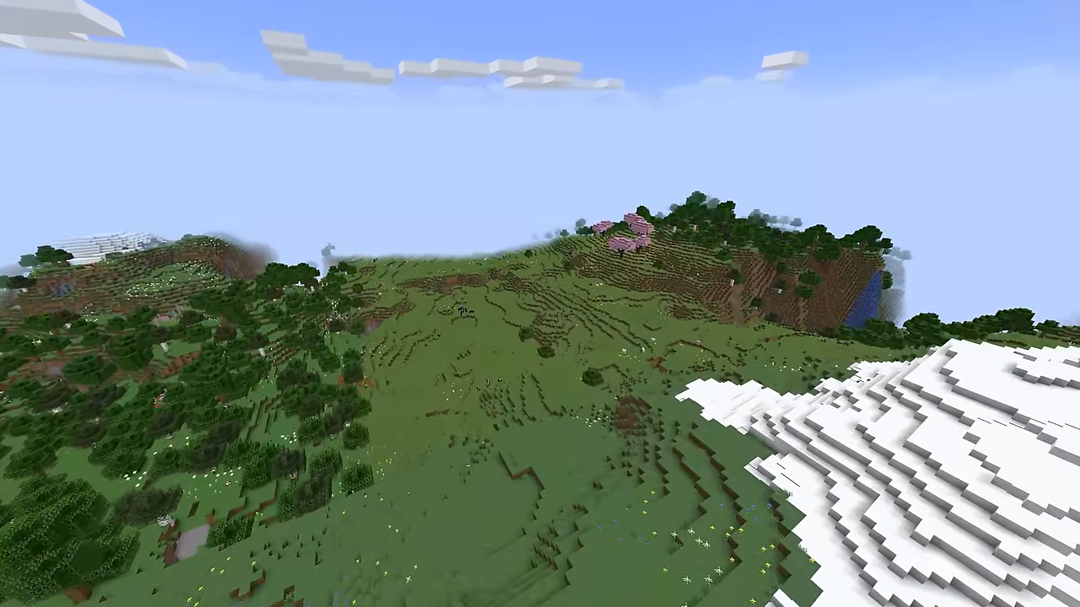